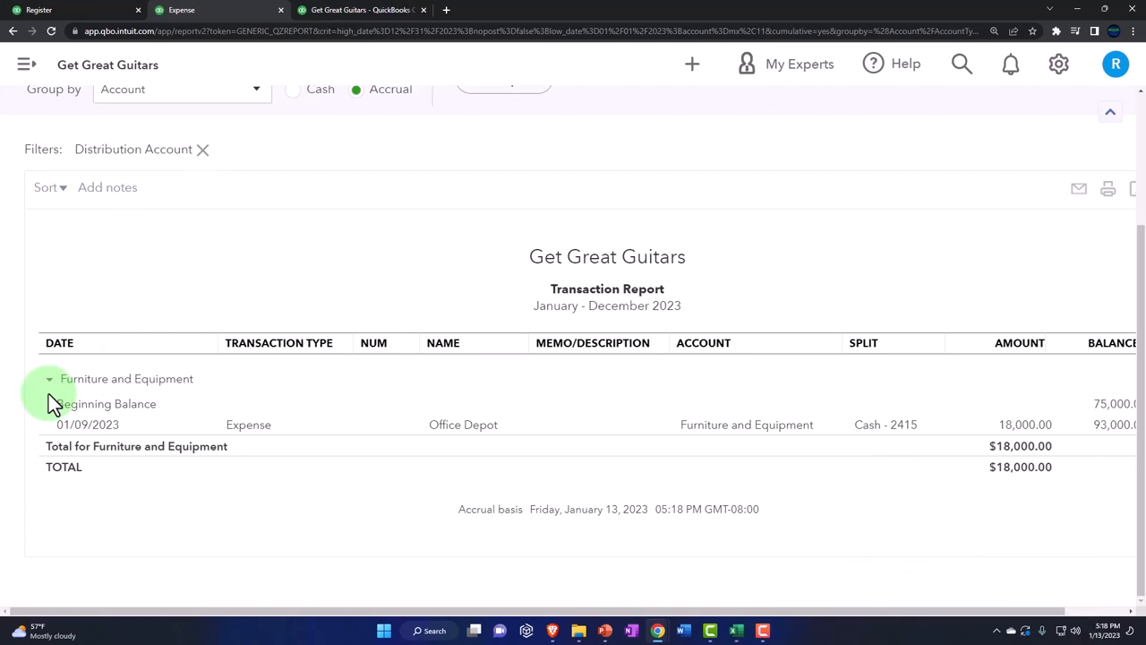
mouse_move(70, 404)
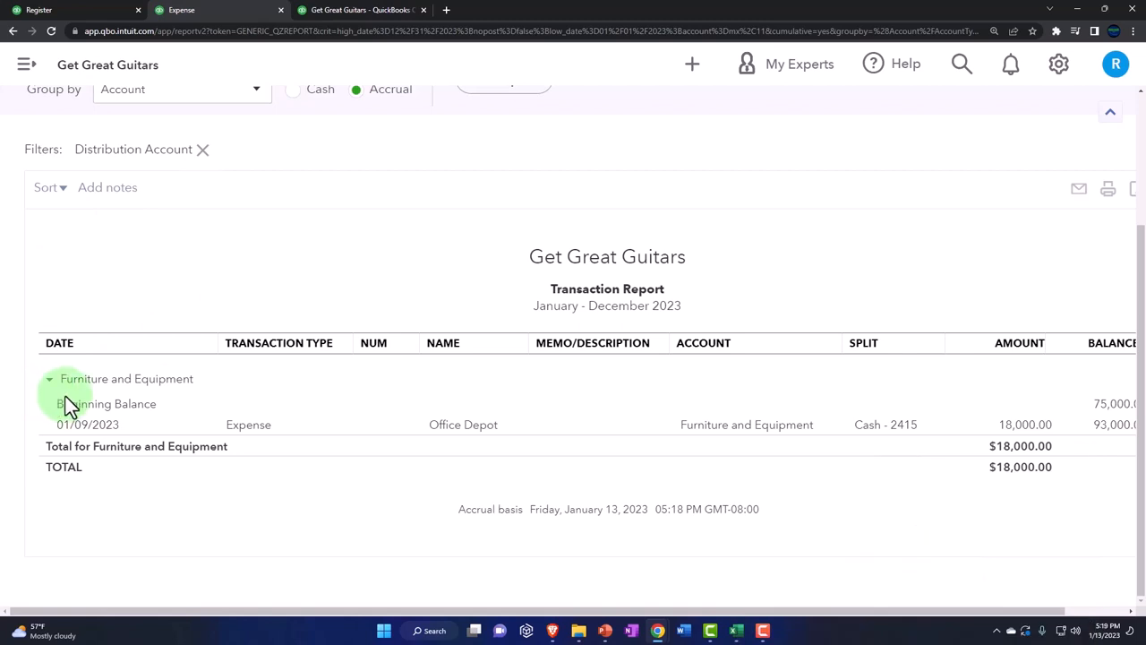
Step: Return from the Furniture and Equipment transaction report to the Balance Sheet
left_click(1110, 112)
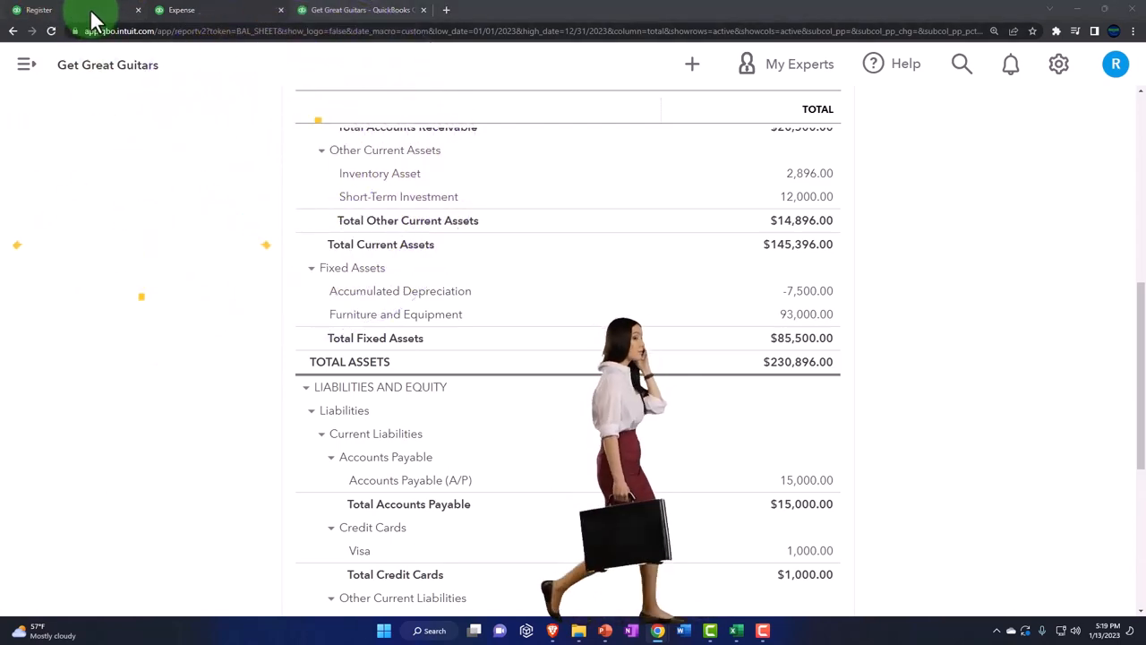
Step: Start a new expense in the Cash - 2415 register dated 01/11/2023
left_click(40, 11)
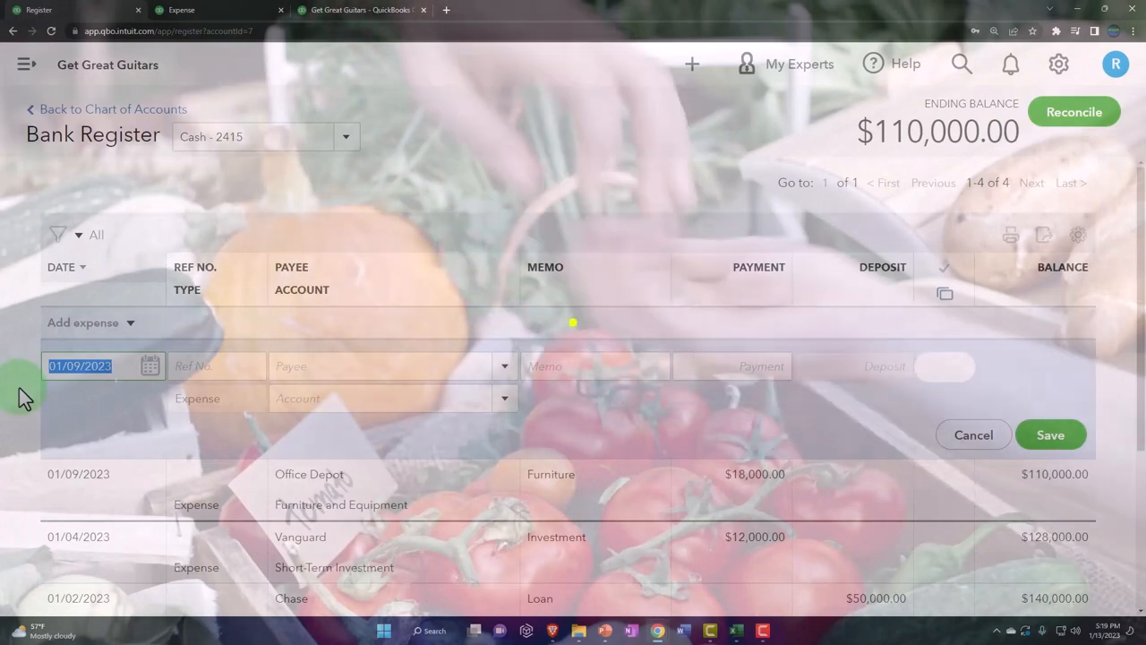
type("01/11/2023")
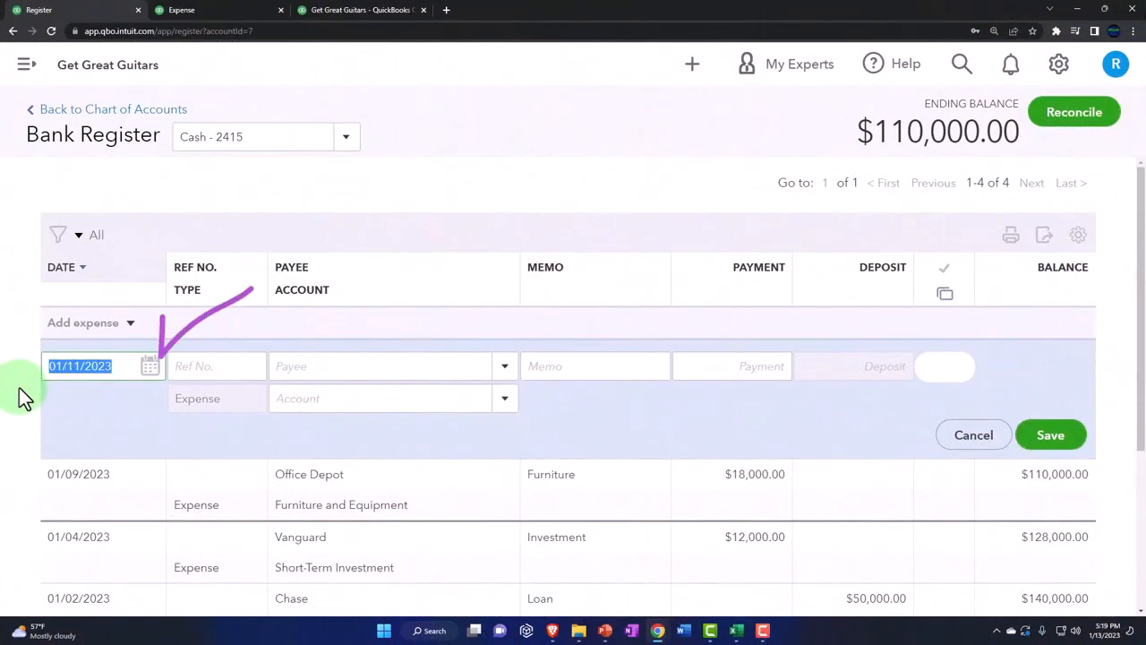
left_click(215, 365)
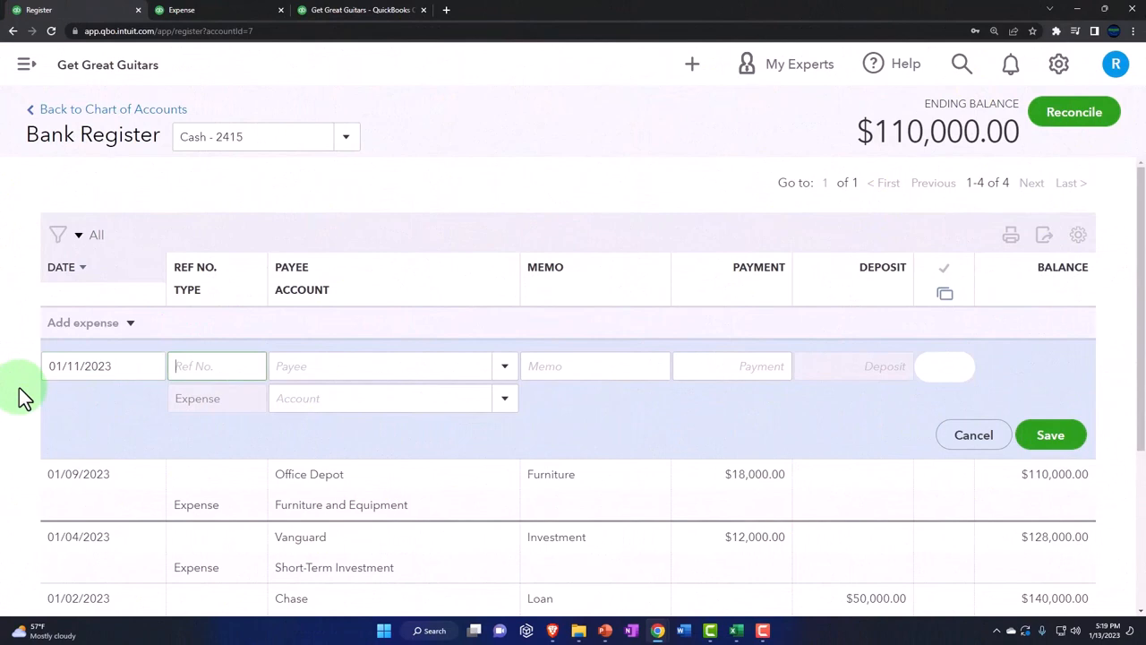
Step: Enter Amazon as the payee and choose + Add to create it as a new vendor
type("Ama")
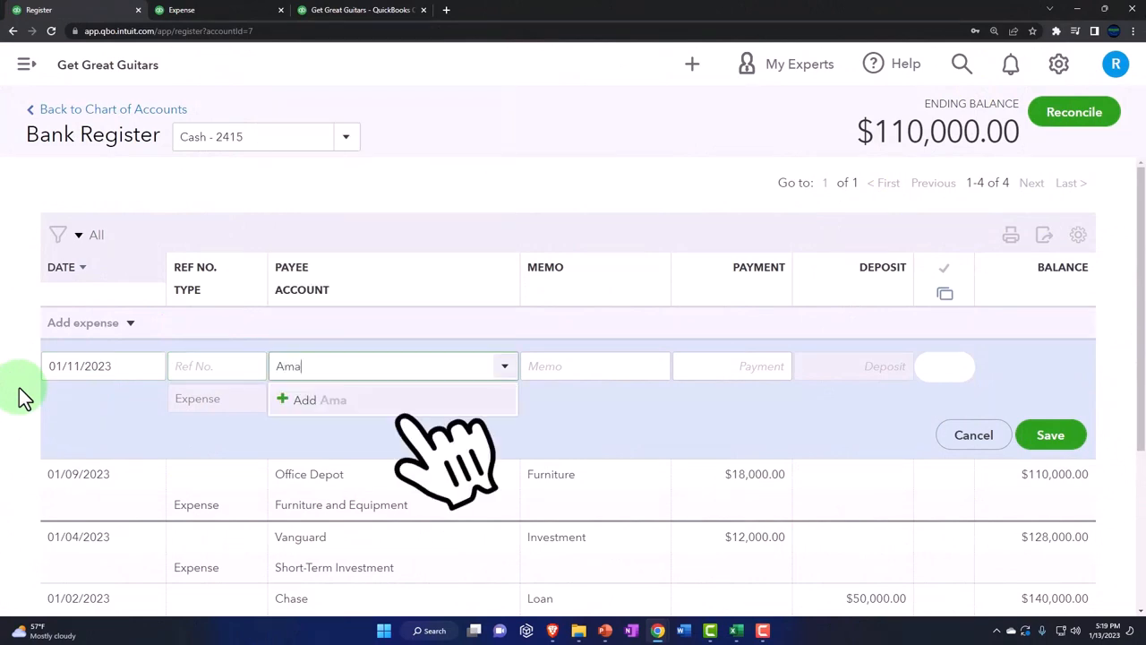
type("zon")
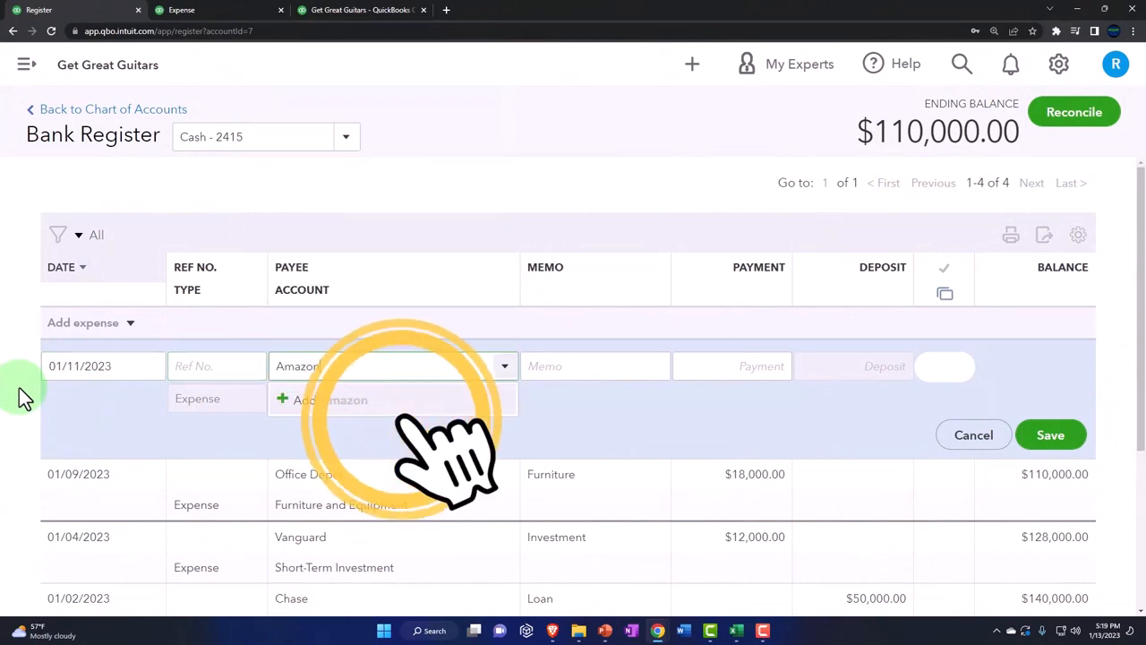
left_click(330, 400)
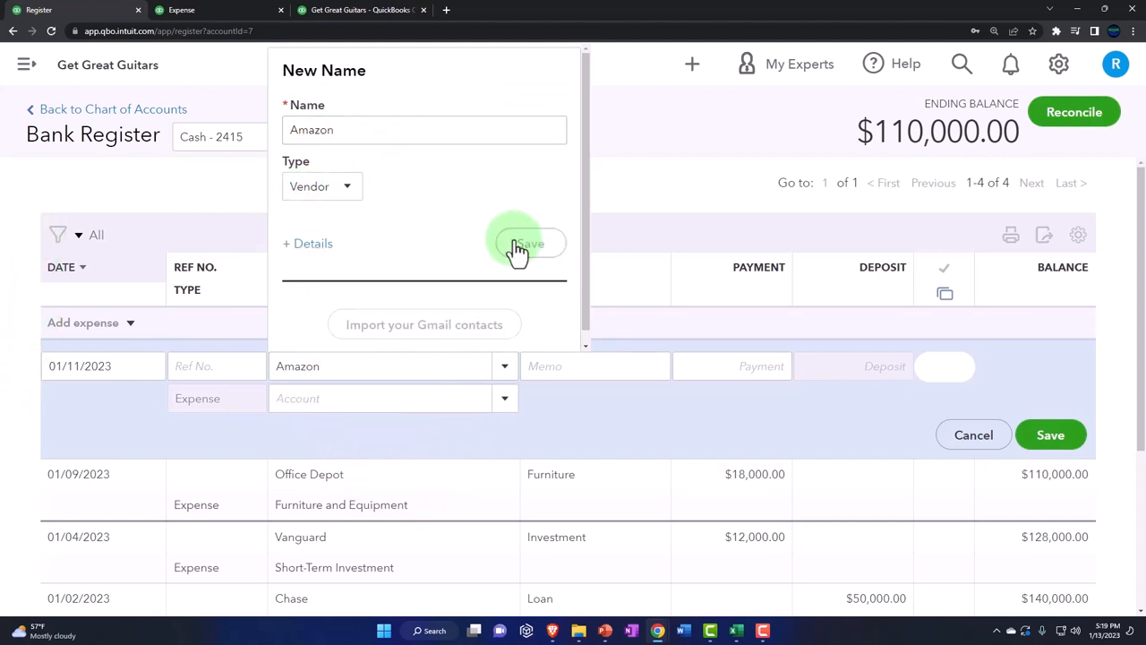
Step: Save the Amazon vendor, then enter memo 'Fixed assets' and a 7,000.00 payment
left_click(530, 244)
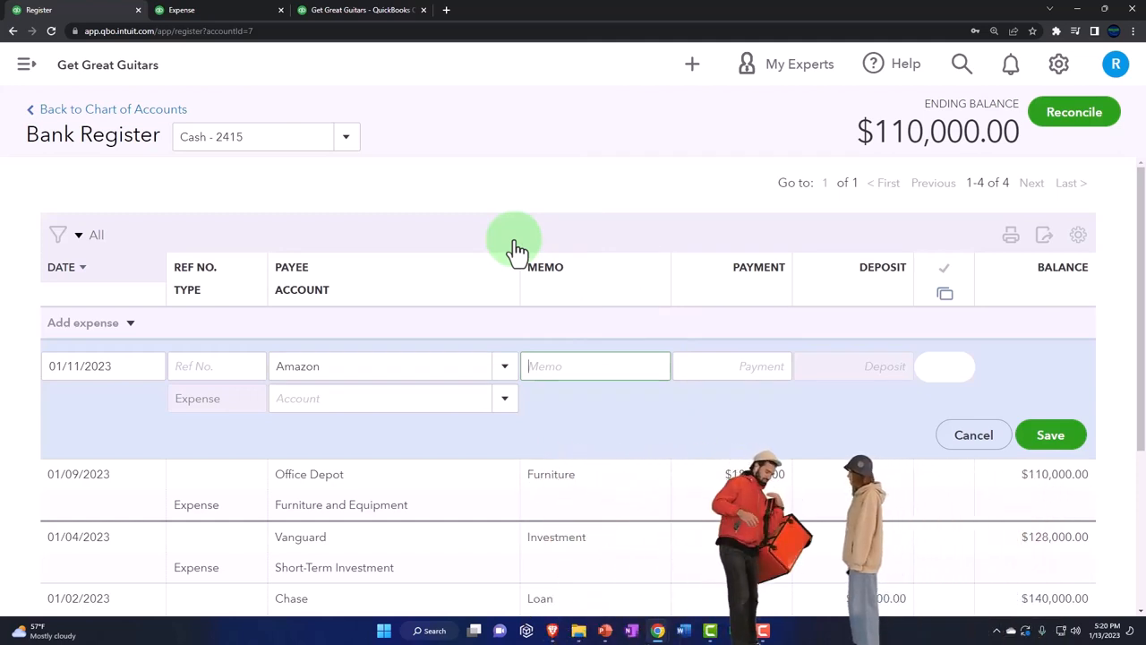
type("Fixed")
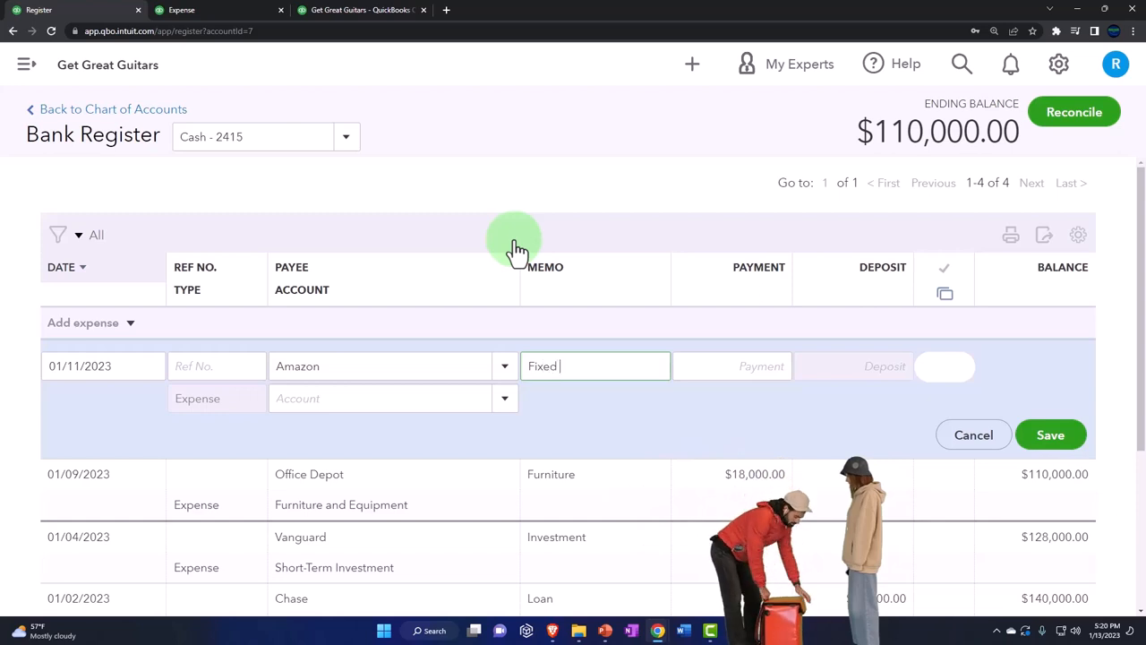
type("assets")
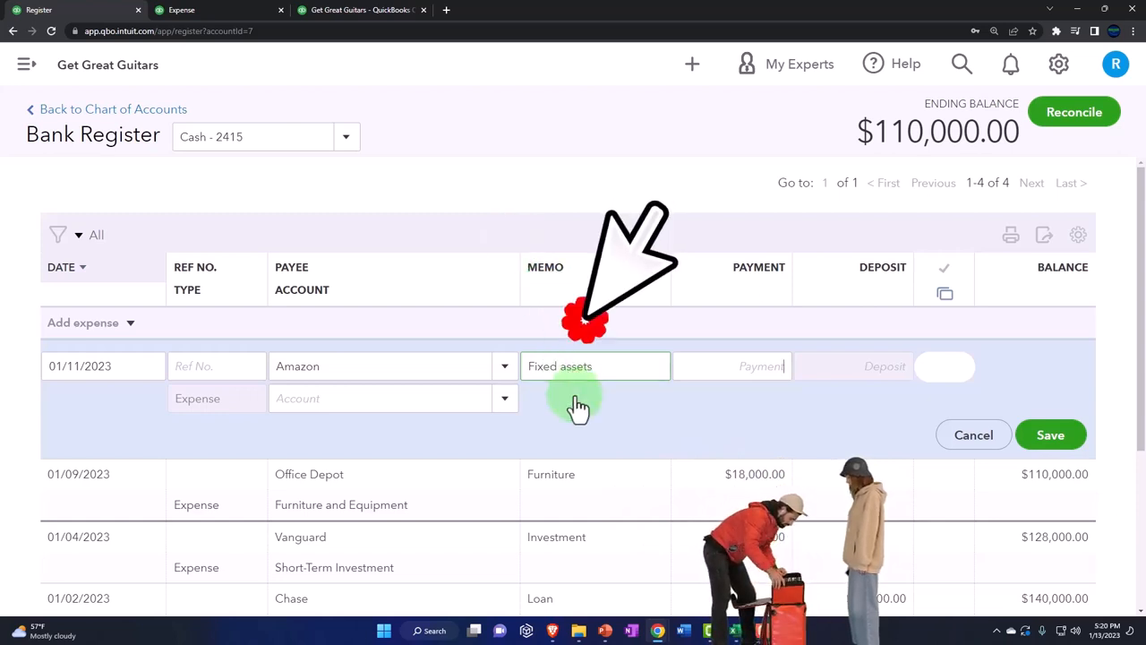
left_click(731, 365)
type("7,000")
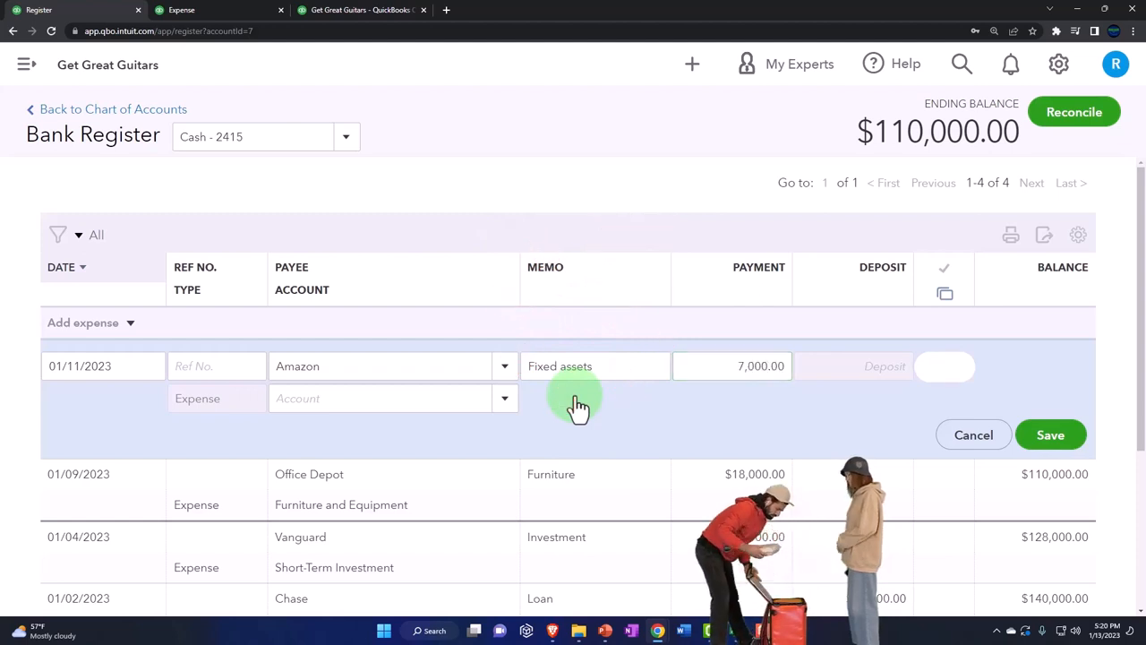
Step: Code the expense to Furniture and Equipment and save it
left_click(394, 398)
type("F")
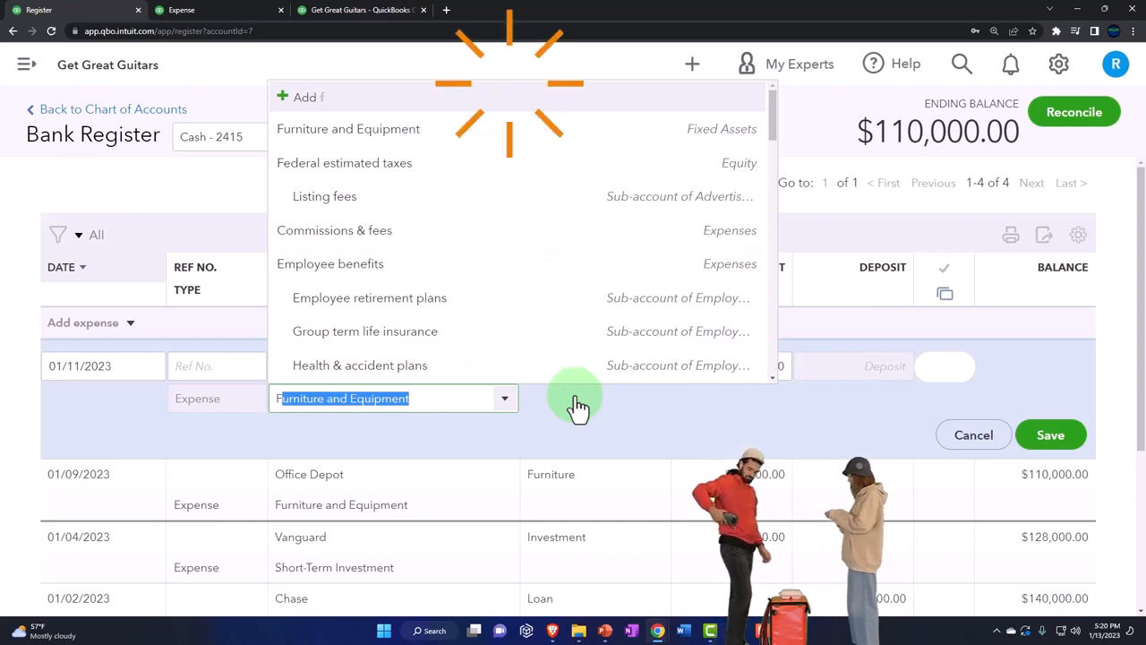
left_click(347, 129)
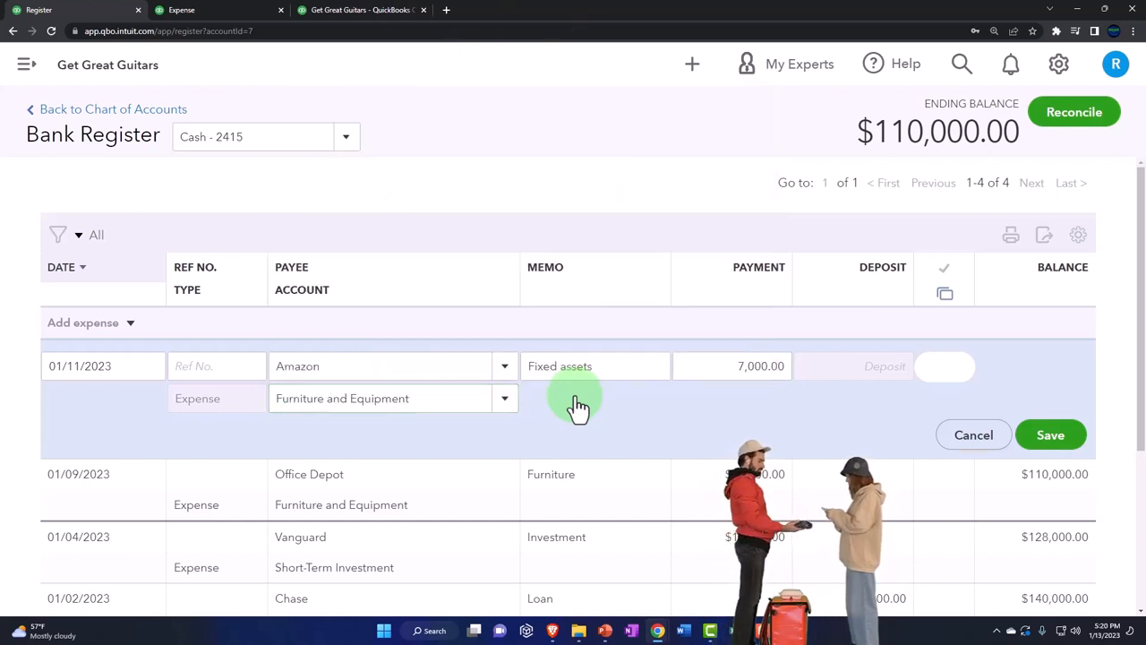
mouse_move(587, 419)
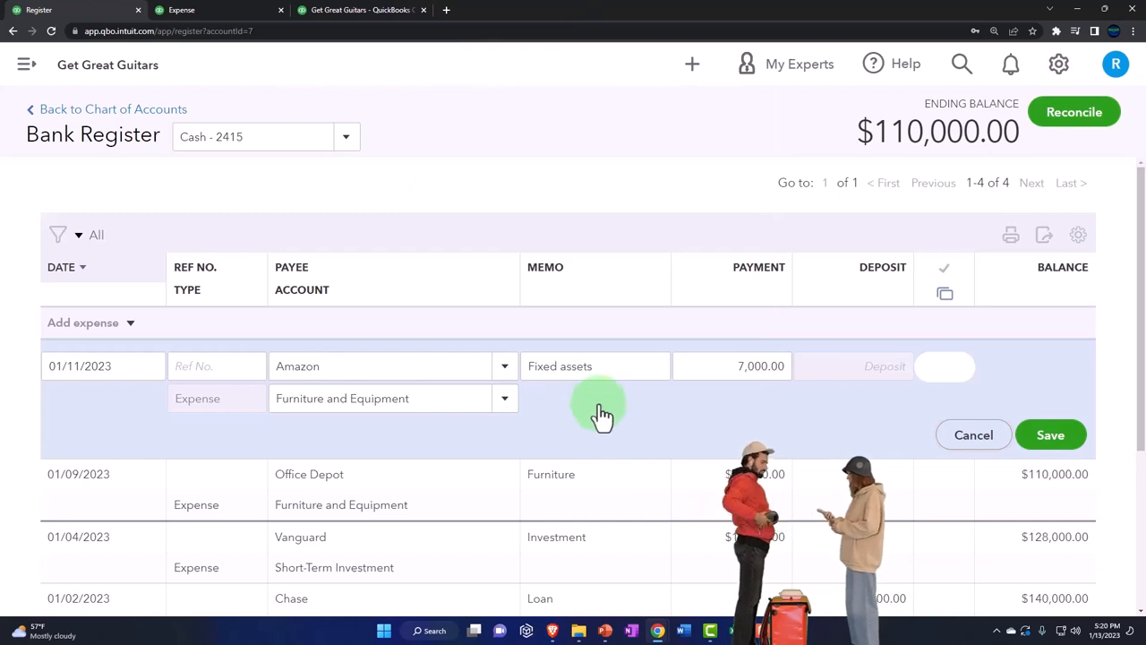
mouse_move(410, 432)
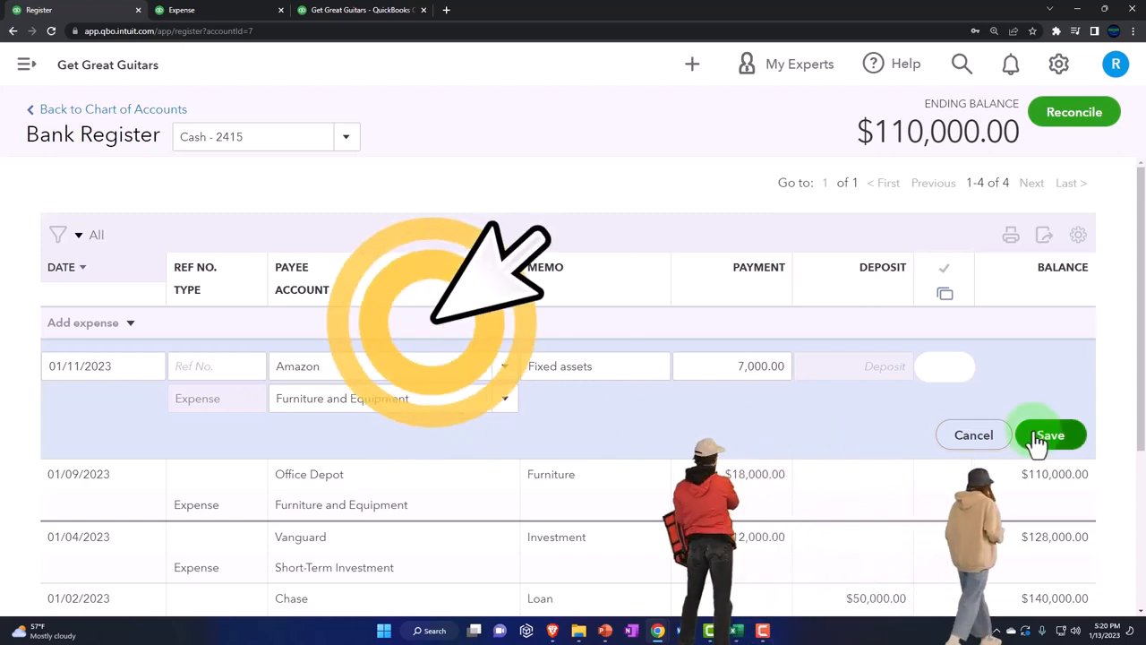
left_click(1050, 435)
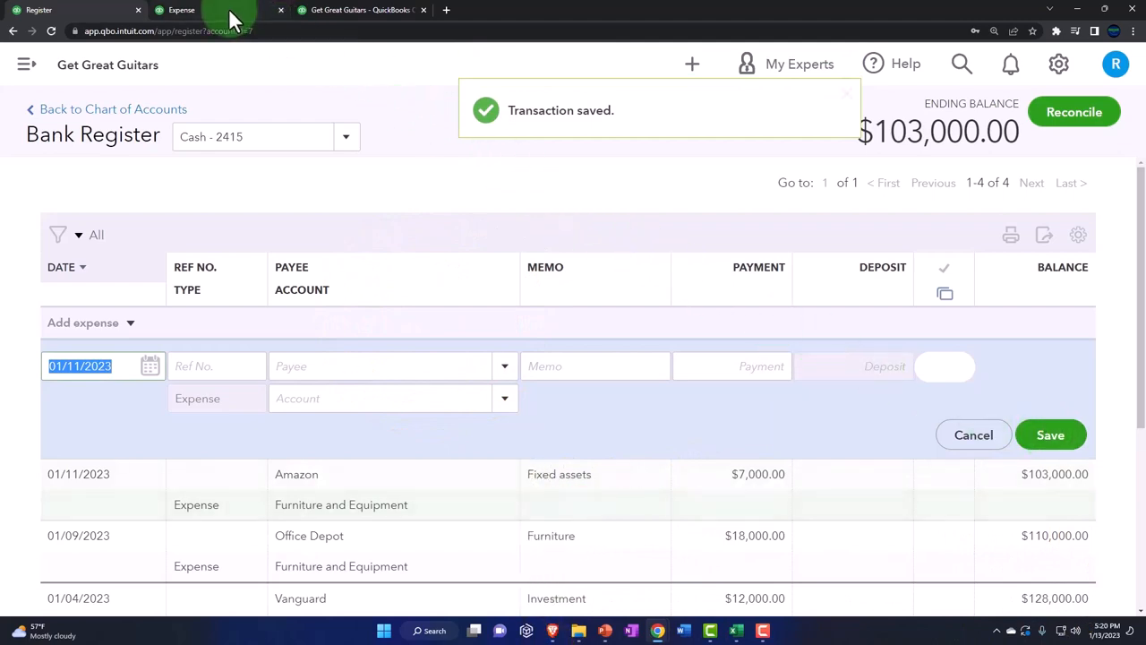
Step: Switch to the Expense form and dismiss the file-open window from the attachments area
left_click(358, 11)
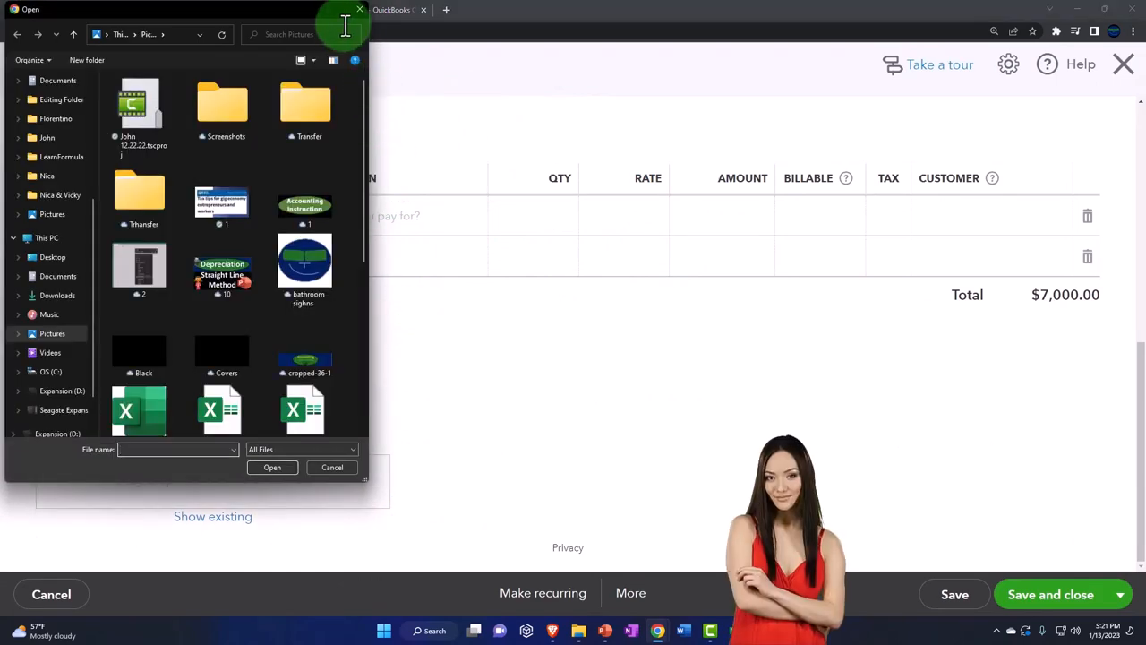
left_click(333, 466)
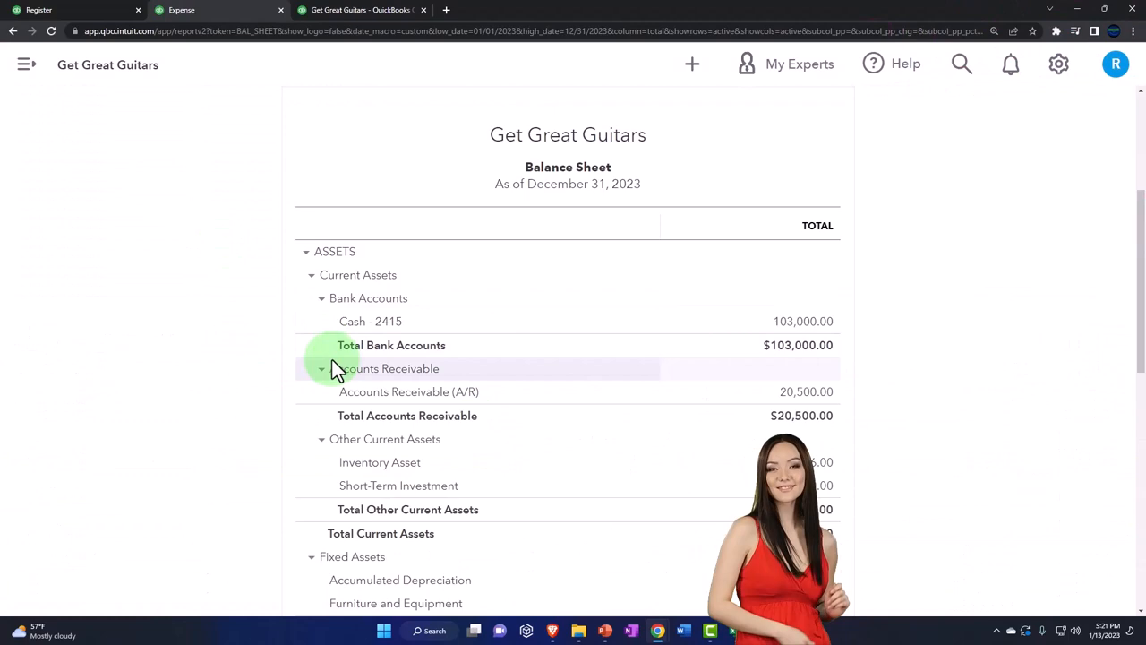
Step: Refresh and enlarge the Balance Sheet, now showing Cash - 2415 at $103,000
scroll("down", 3)
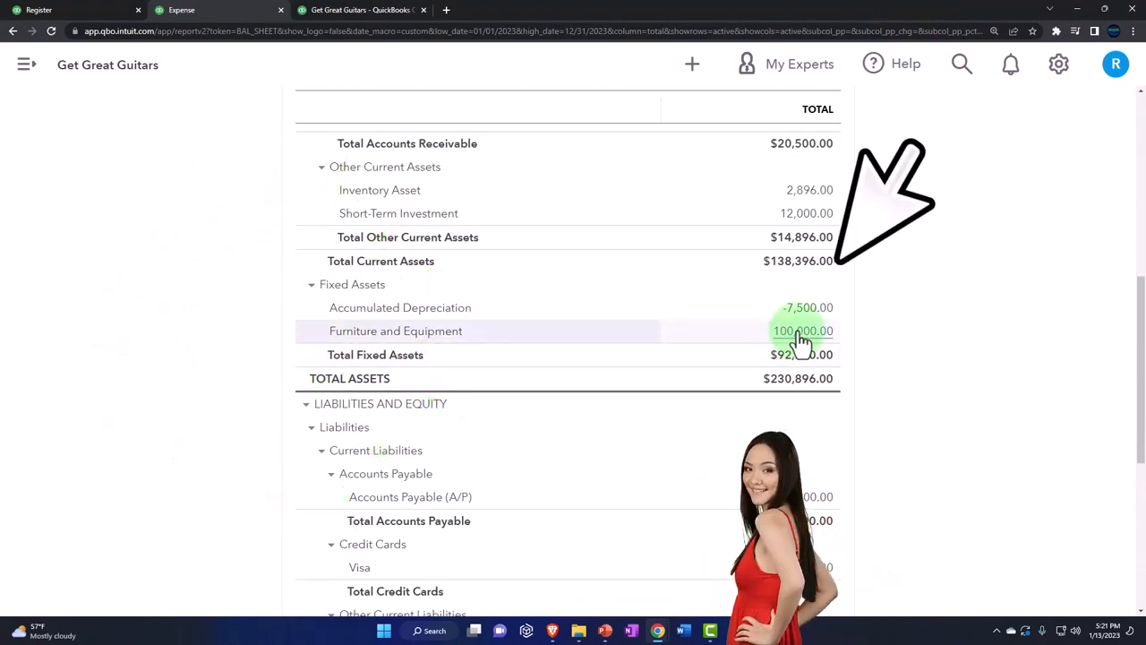
left_click(803, 330)
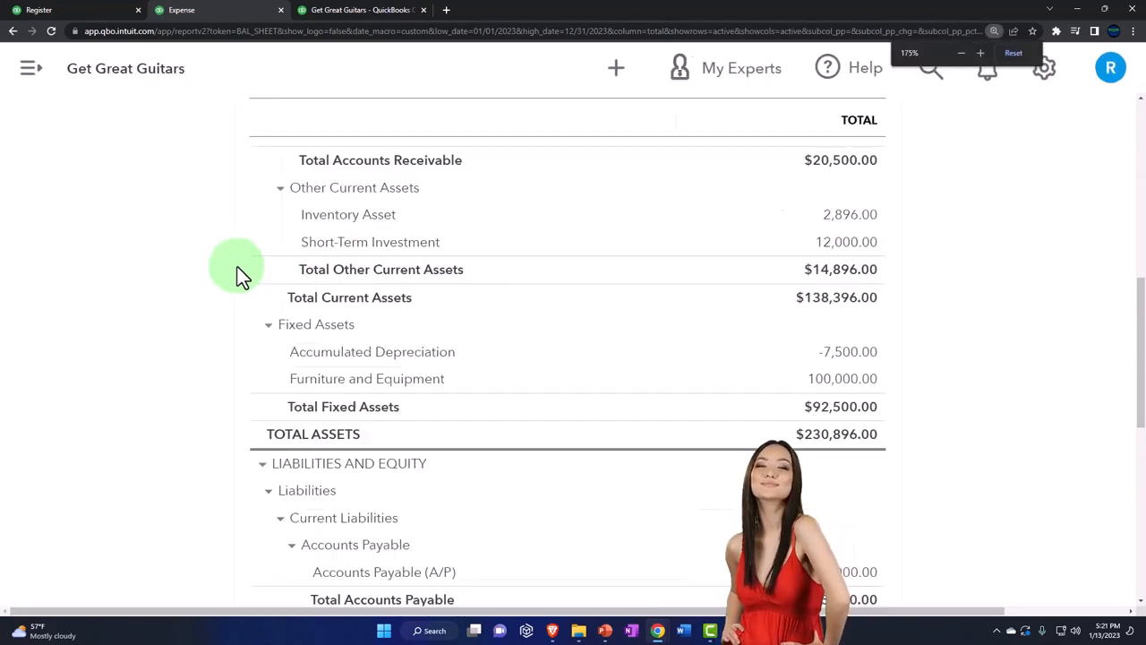
left_click(982, 53)
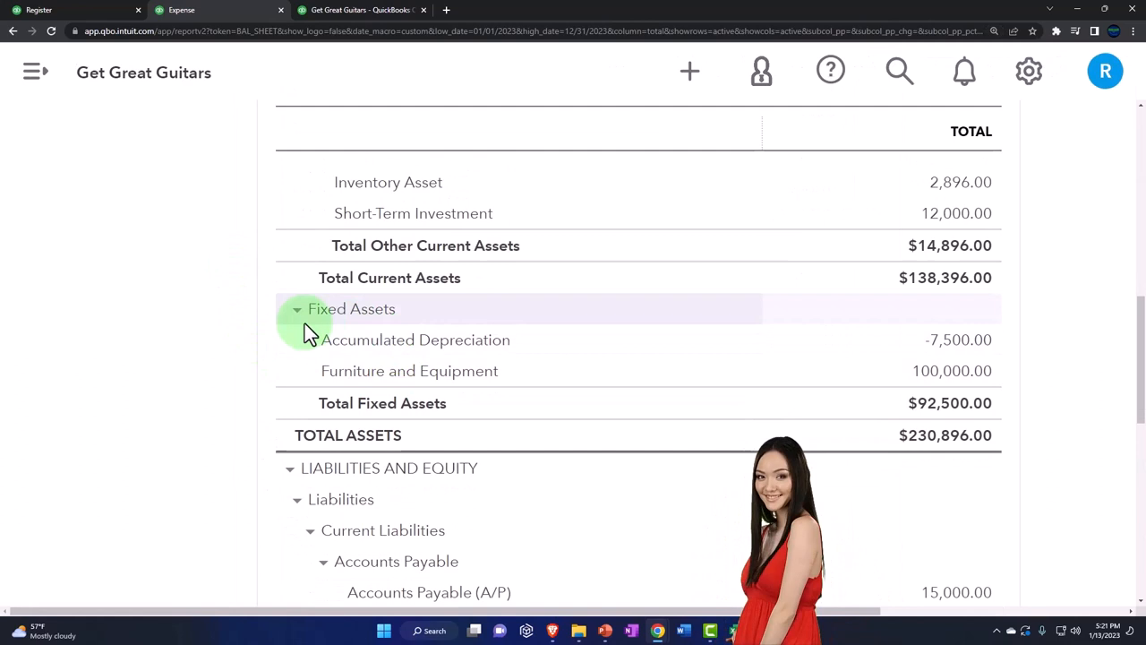
Step: Collapse and re-expand Fixed Assets to show Furniture and Equipment 100,000 and Accumulated Depreciation -7,500
left_click(297, 308)
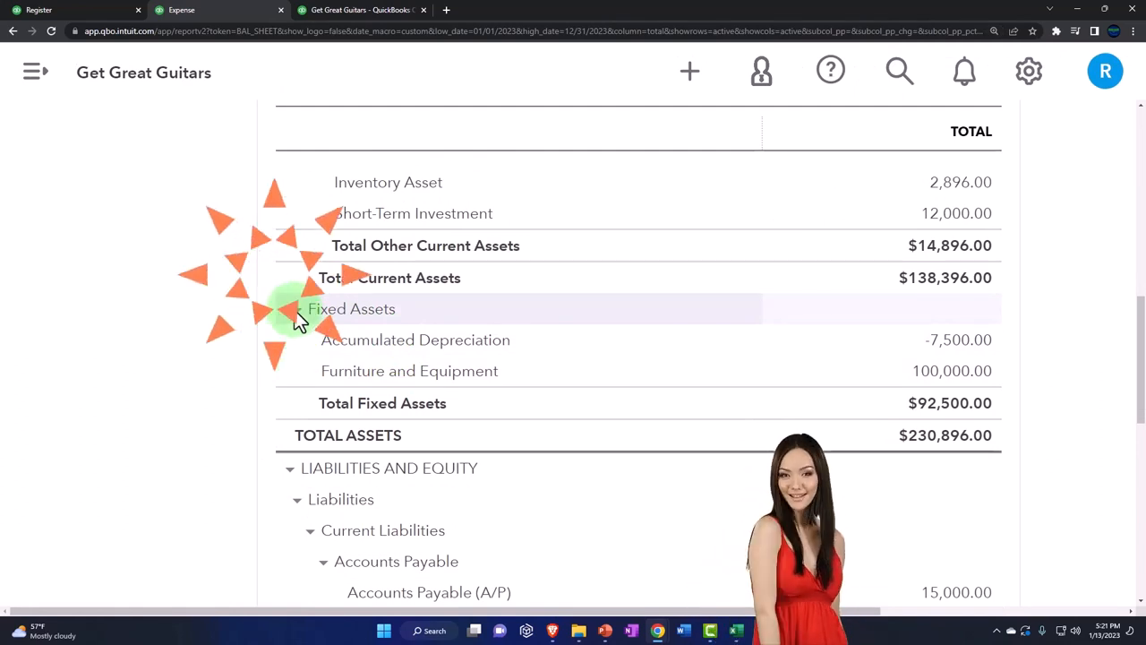
left_click(297, 308)
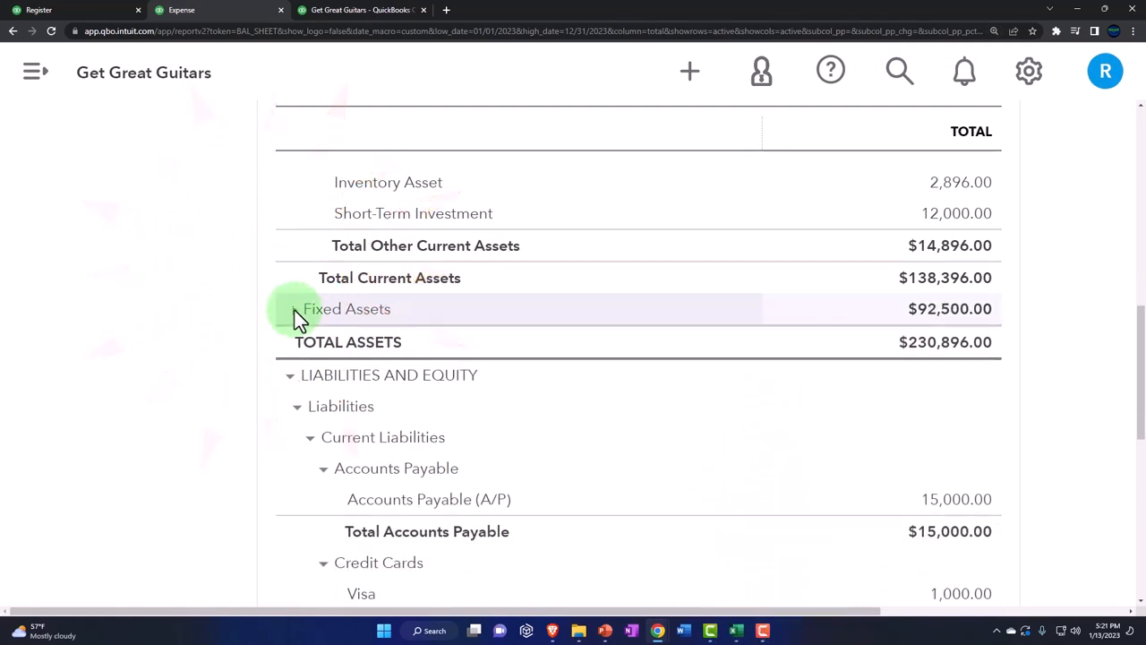
left_click(297, 308)
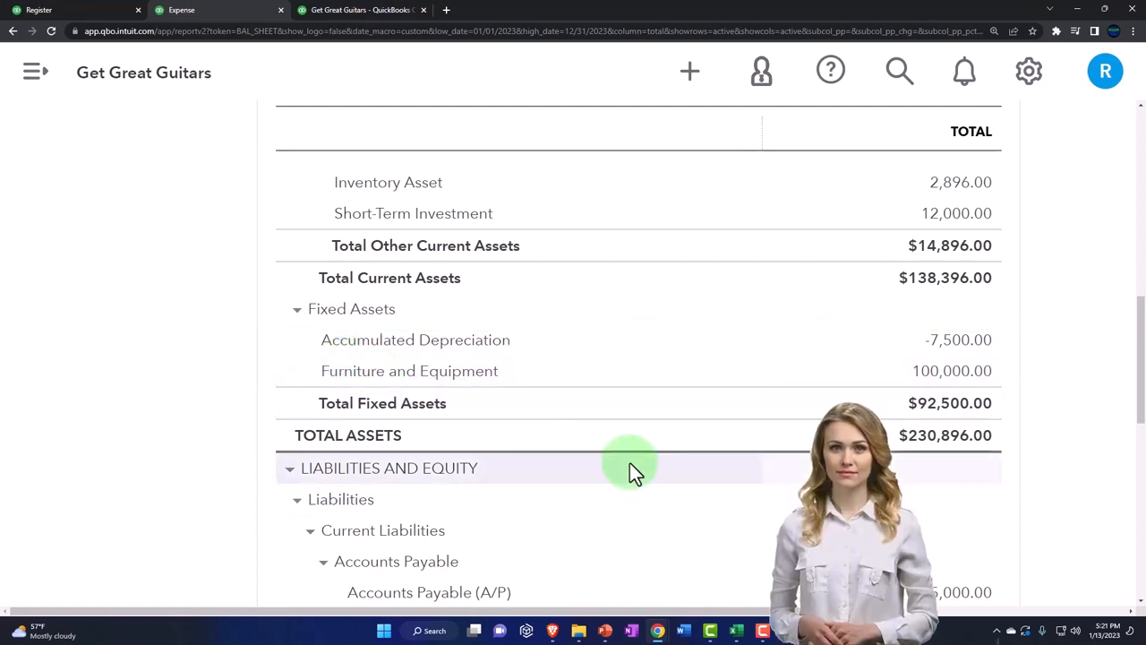
mouse_move(508, 369)
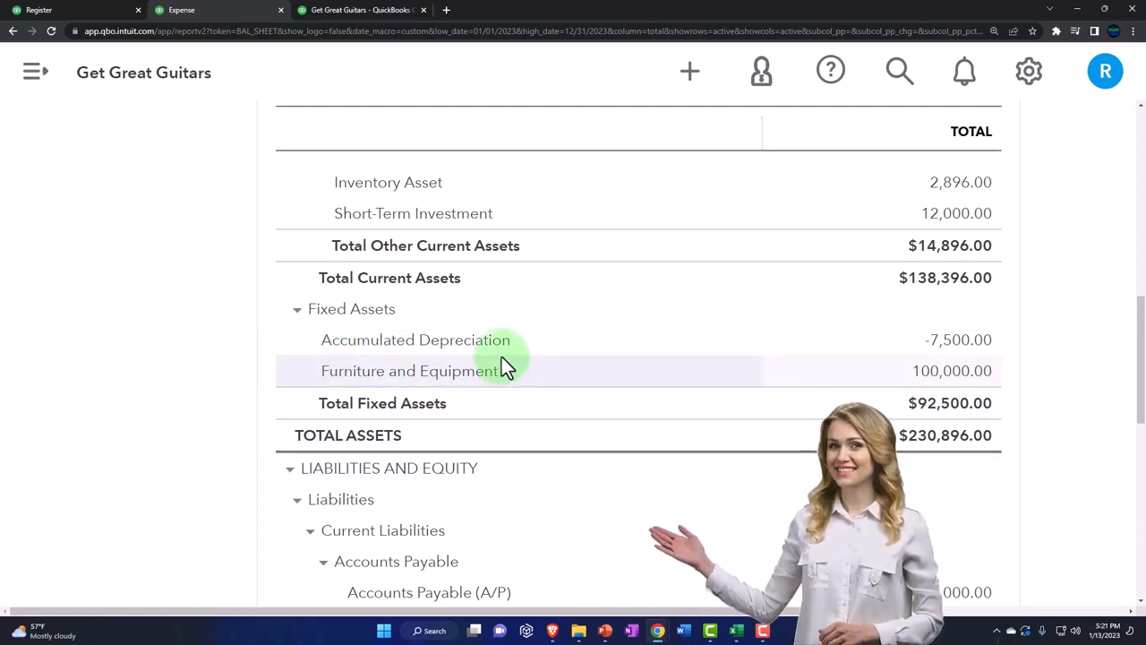
mouse_move(505, 340)
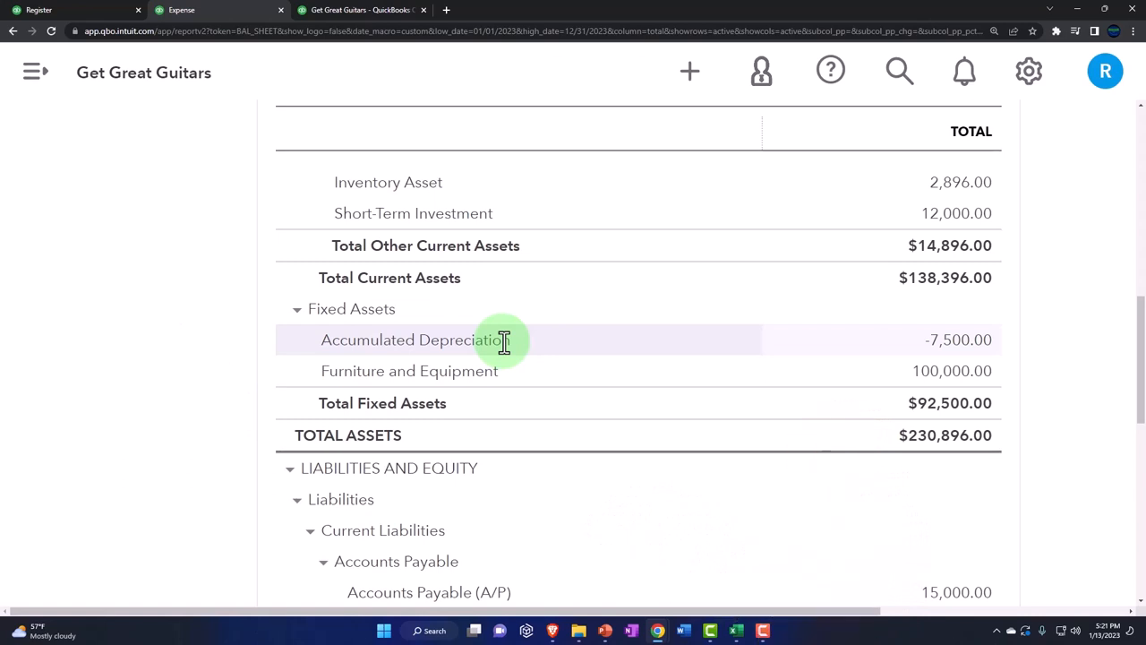
mouse_move(528, 349)
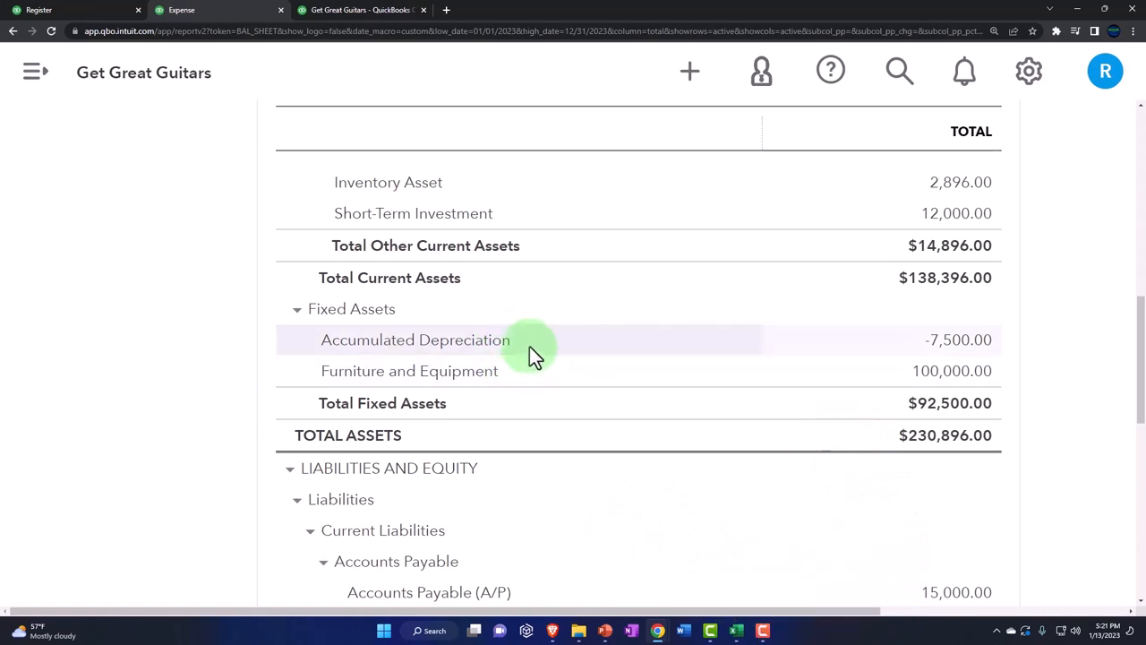
mouse_move(956, 340)
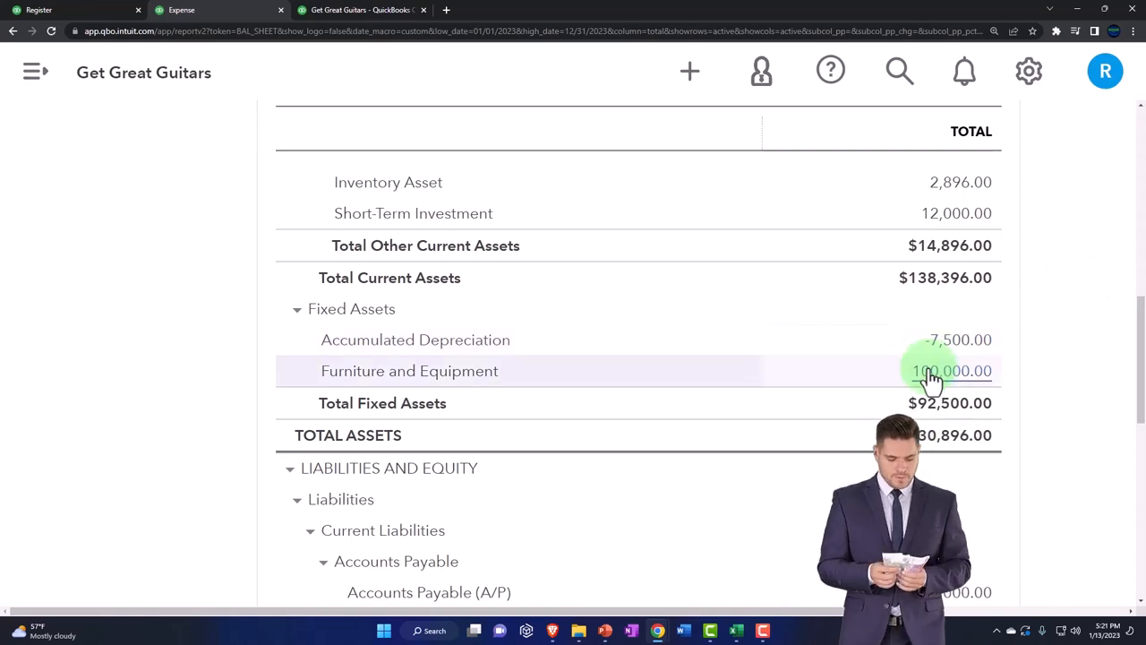
left_click(736, 630)
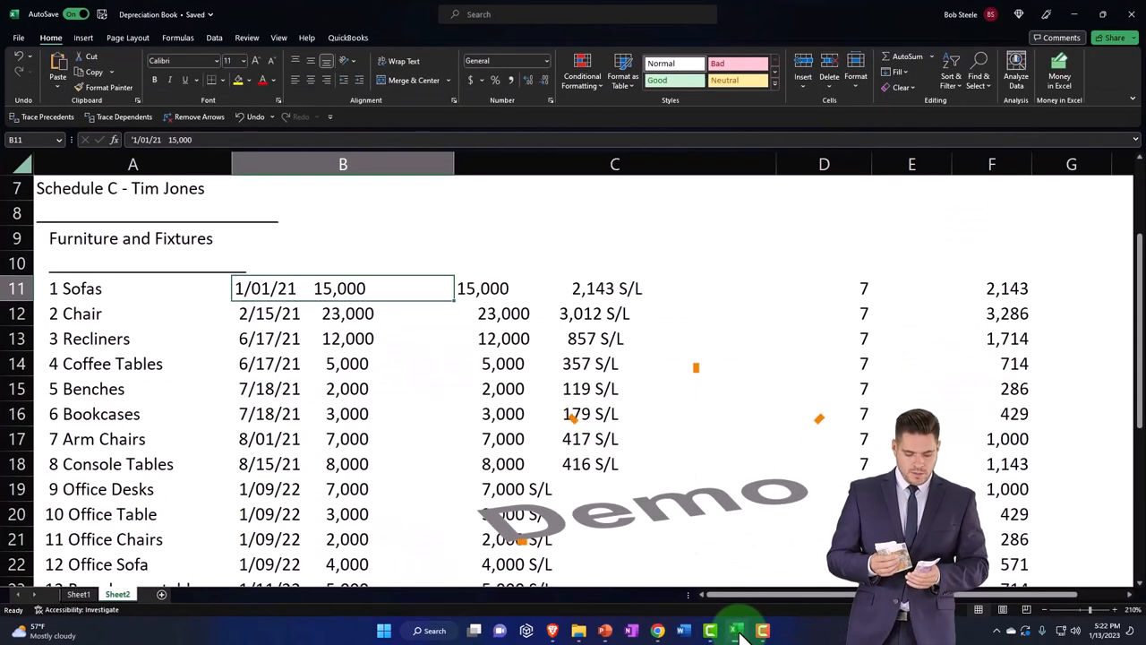
left_click(131, 238)
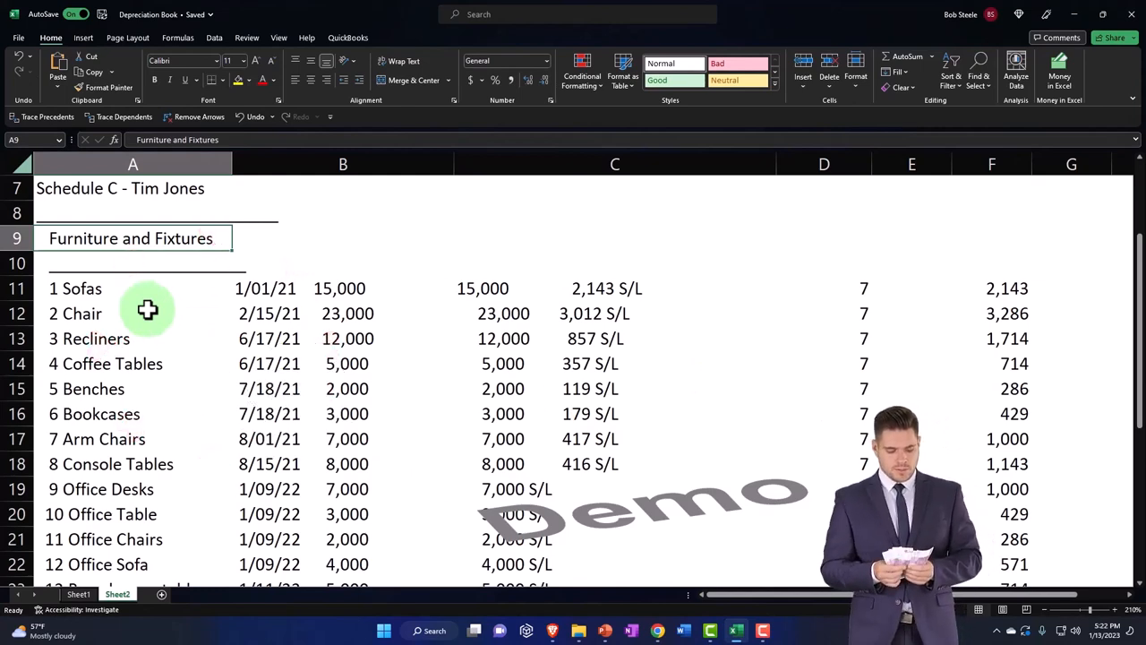
scroll("down", 3)
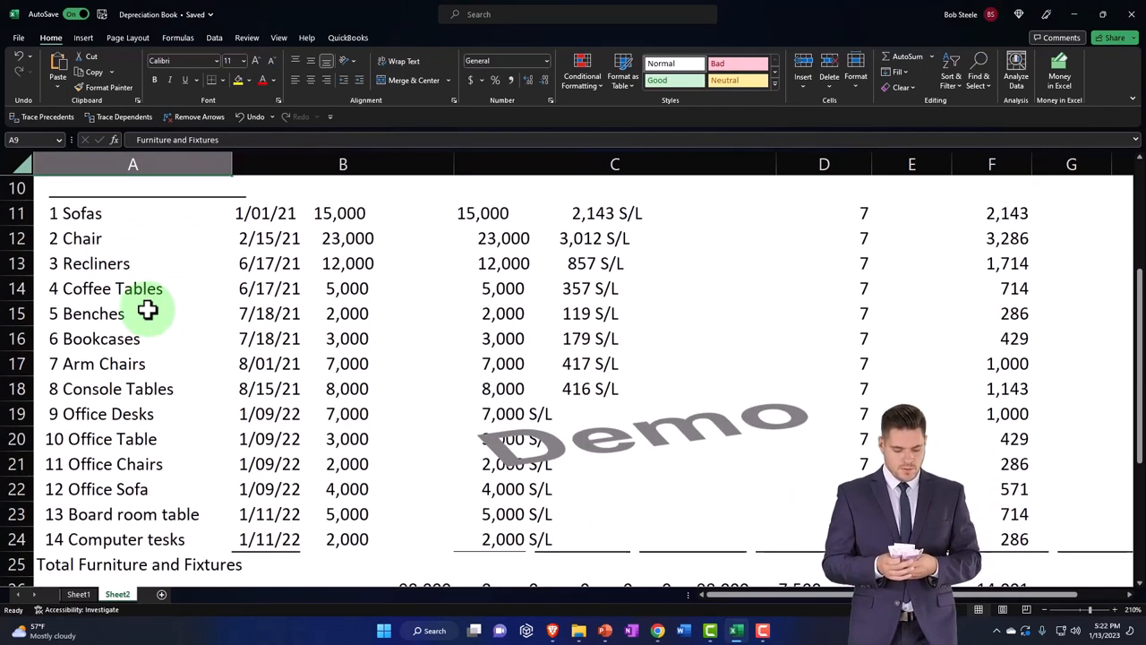
scroll("down", 3)
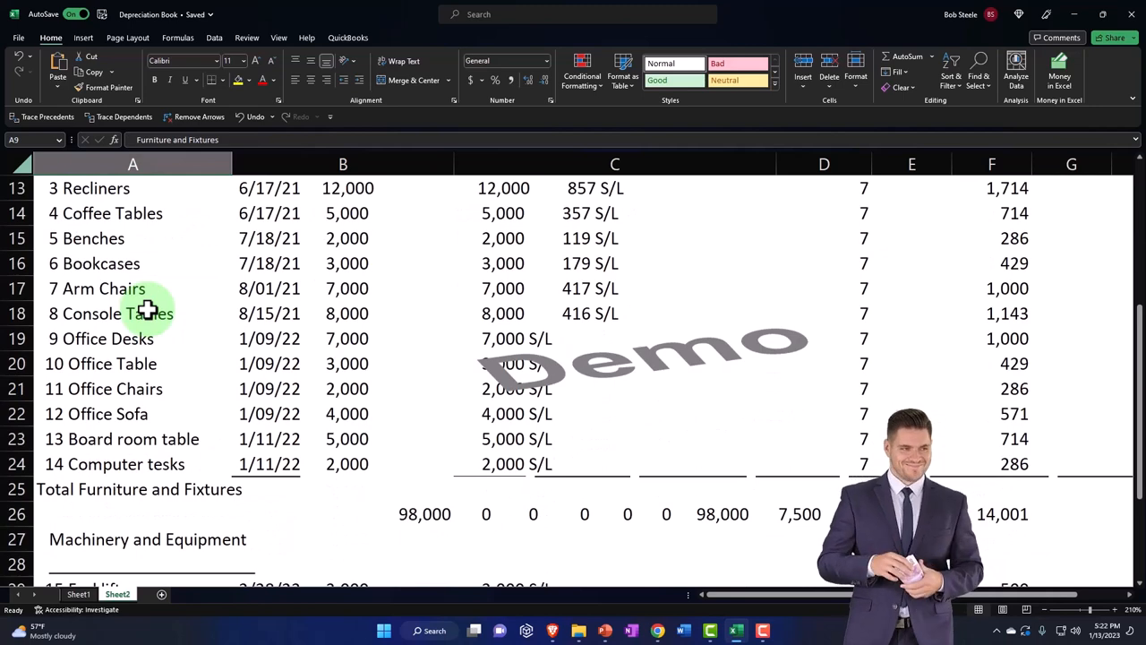
scroll("down", 3)
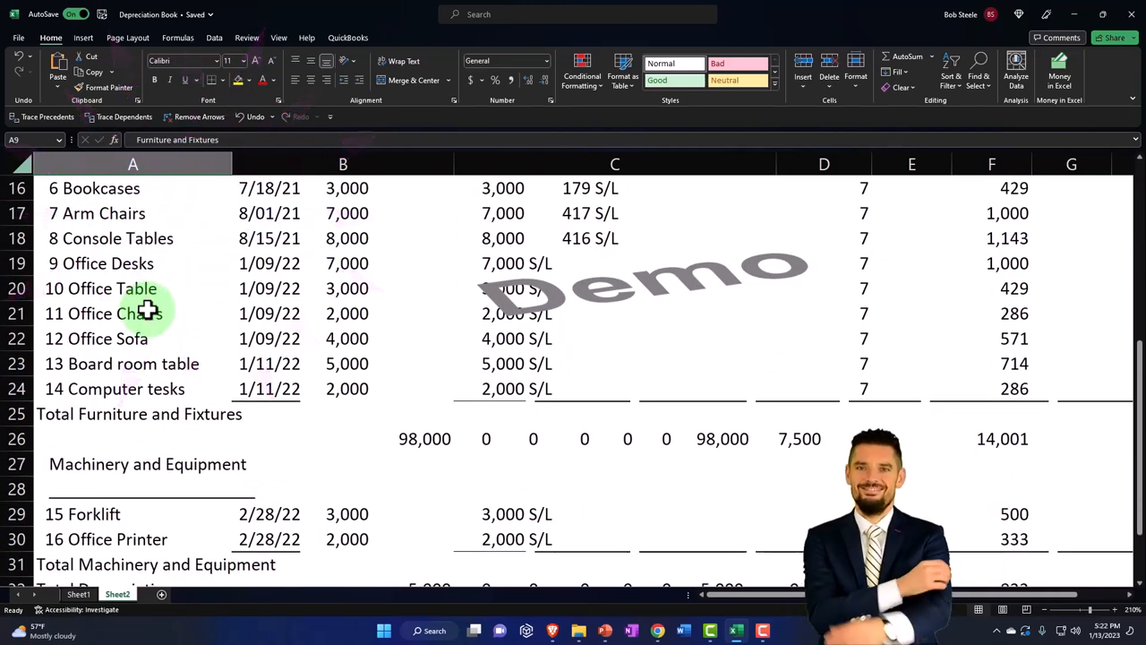
scroll("down", 3)
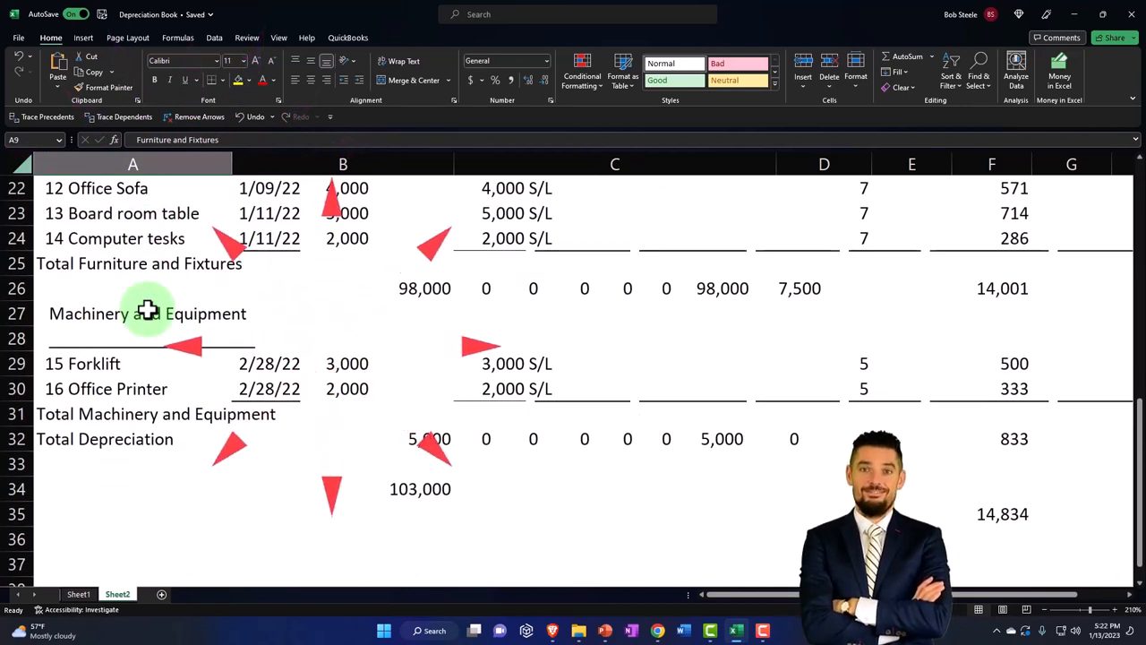
scroll("up", 3)
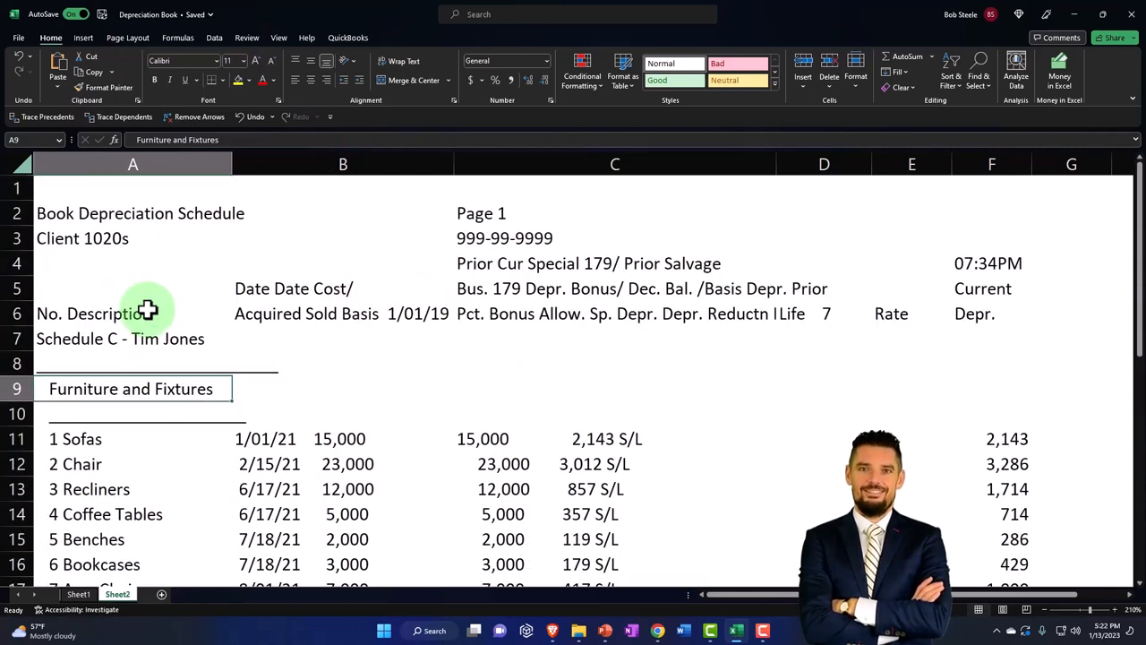
scroll("down", 3)
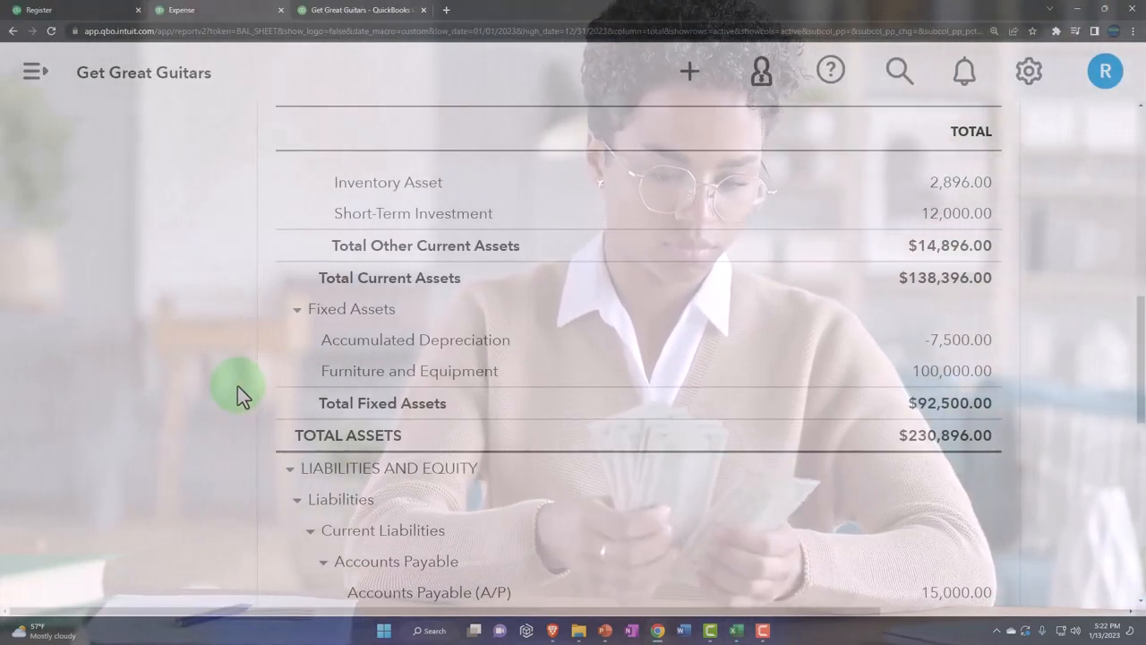
mouse_move(288, 355)
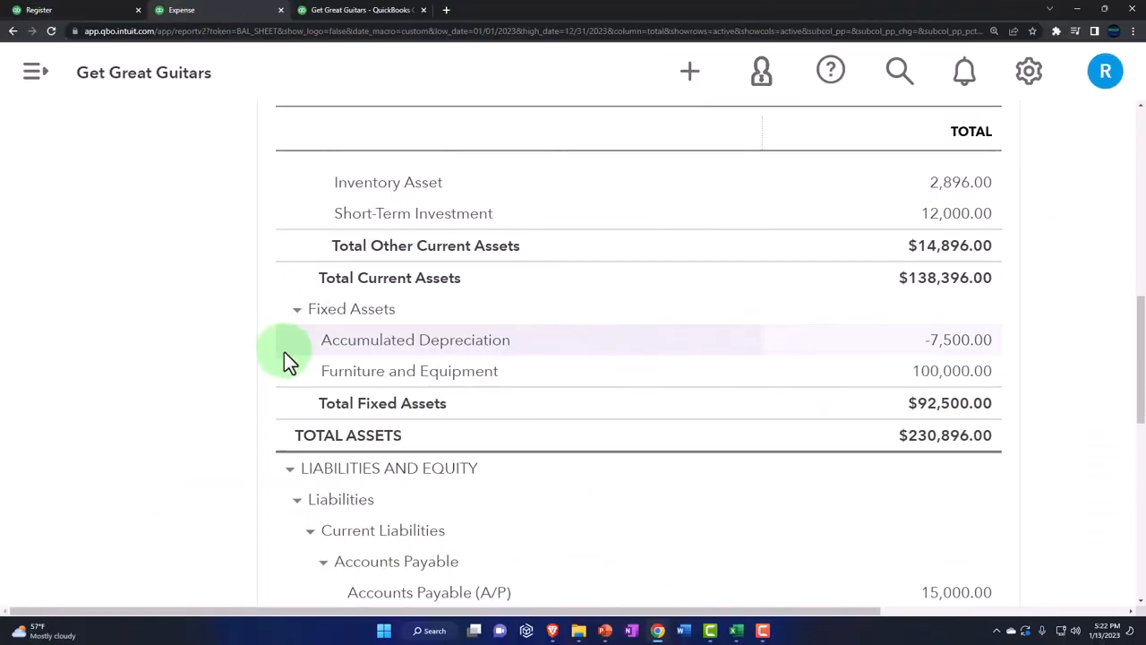
mouse_move(290, 370)
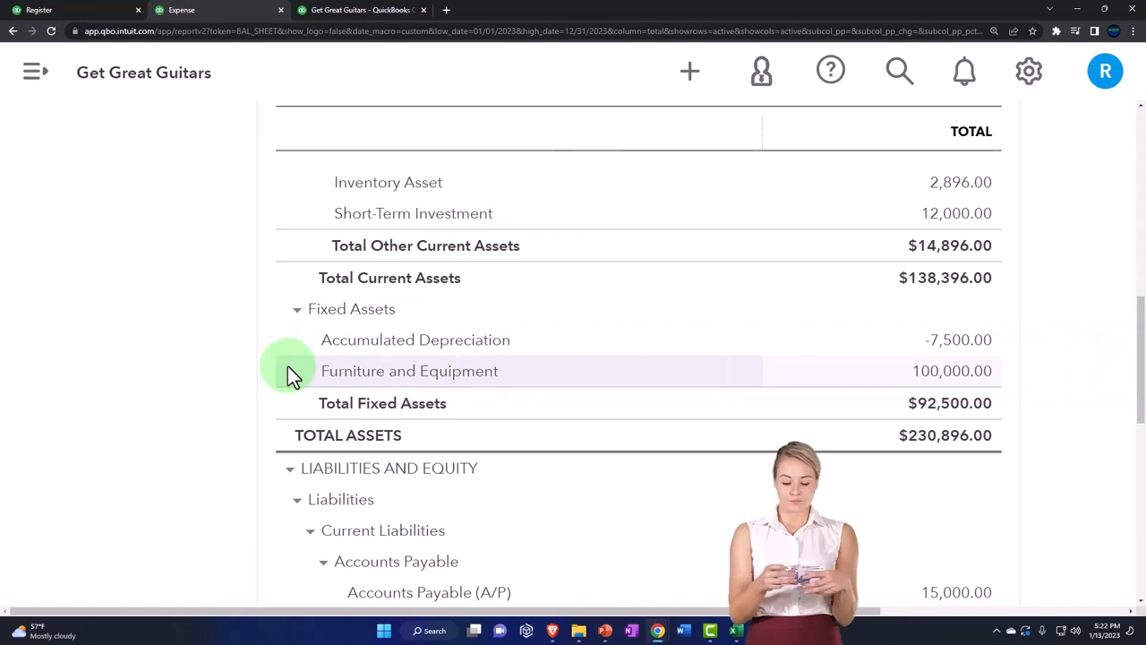
mouse_move(296, 349)
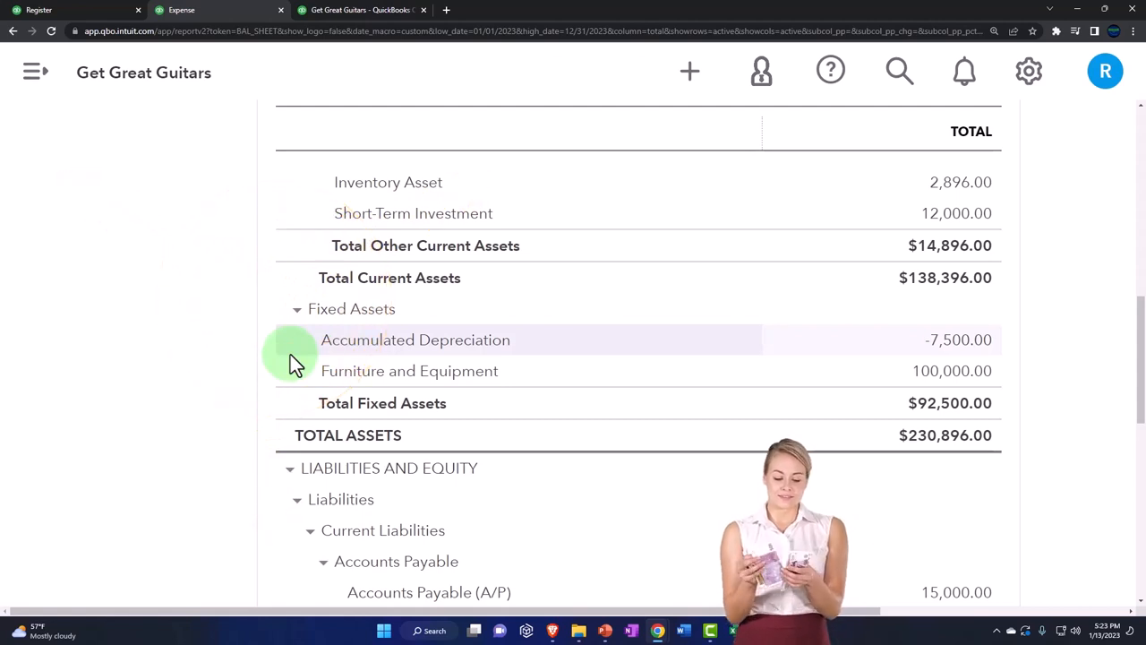
mouse_move(301, 371)
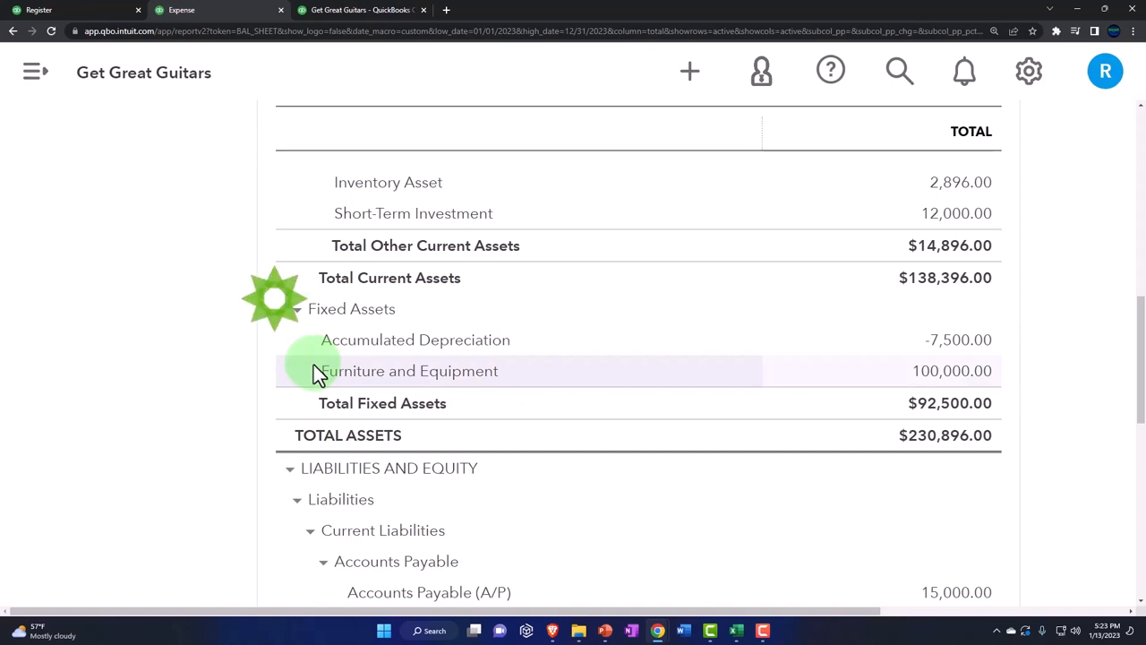
scroll("up", 3)
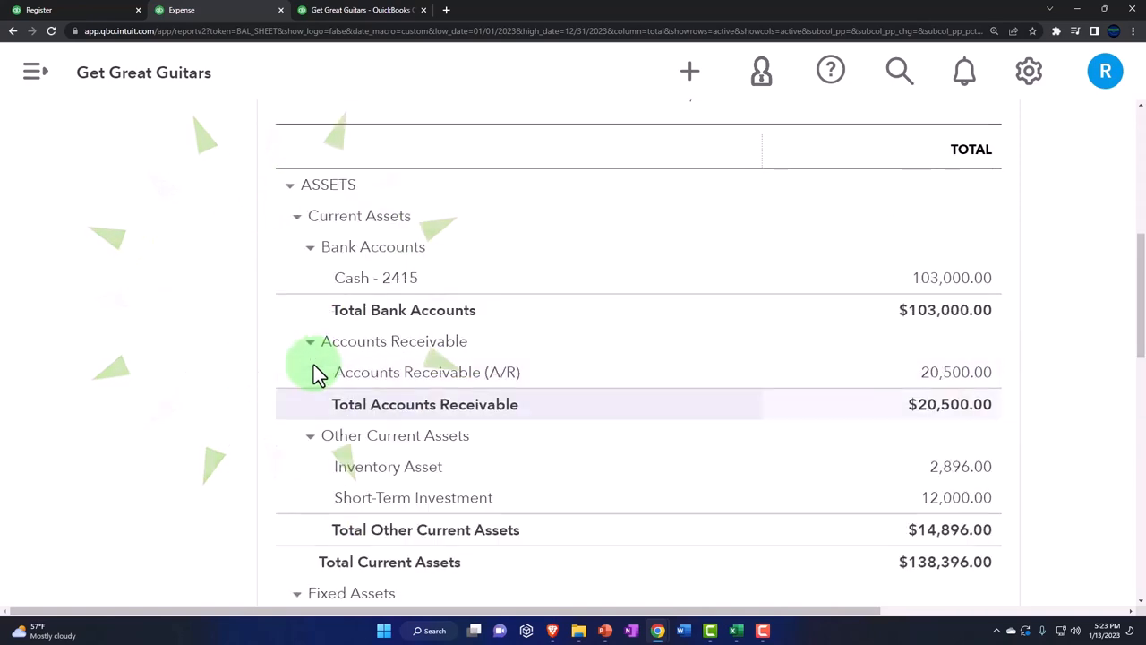
scroll("up", 3)
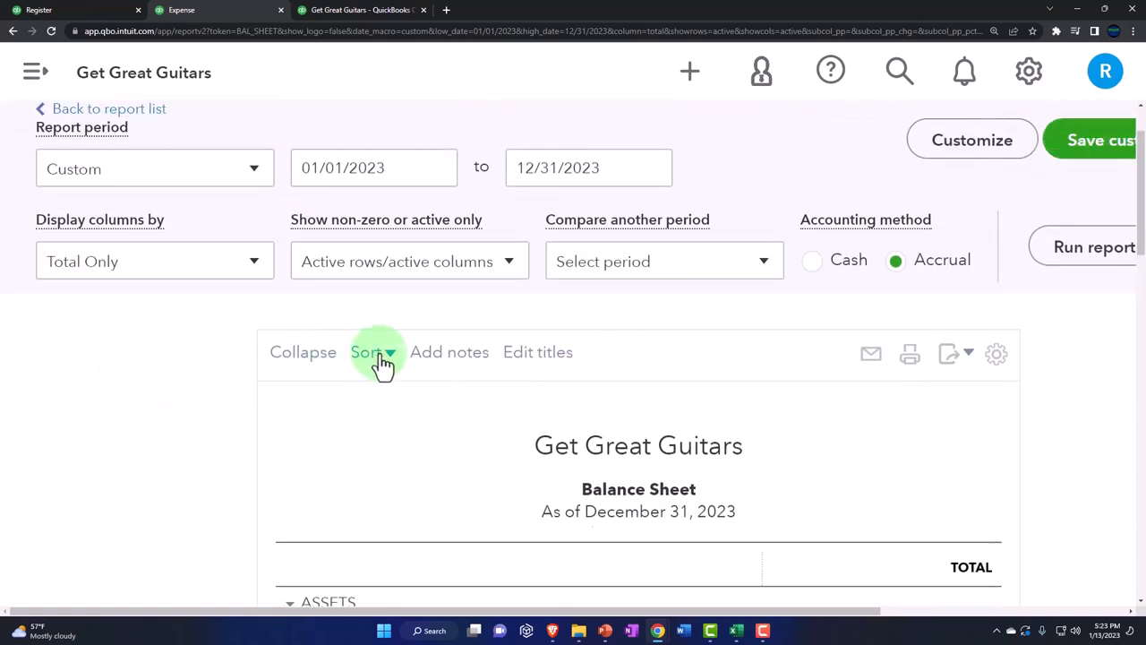
Step: Sort the Balance Sheet by Total descending so Furniture and Equipment lists above Accumulated Depreciation
left_click(368, 351)
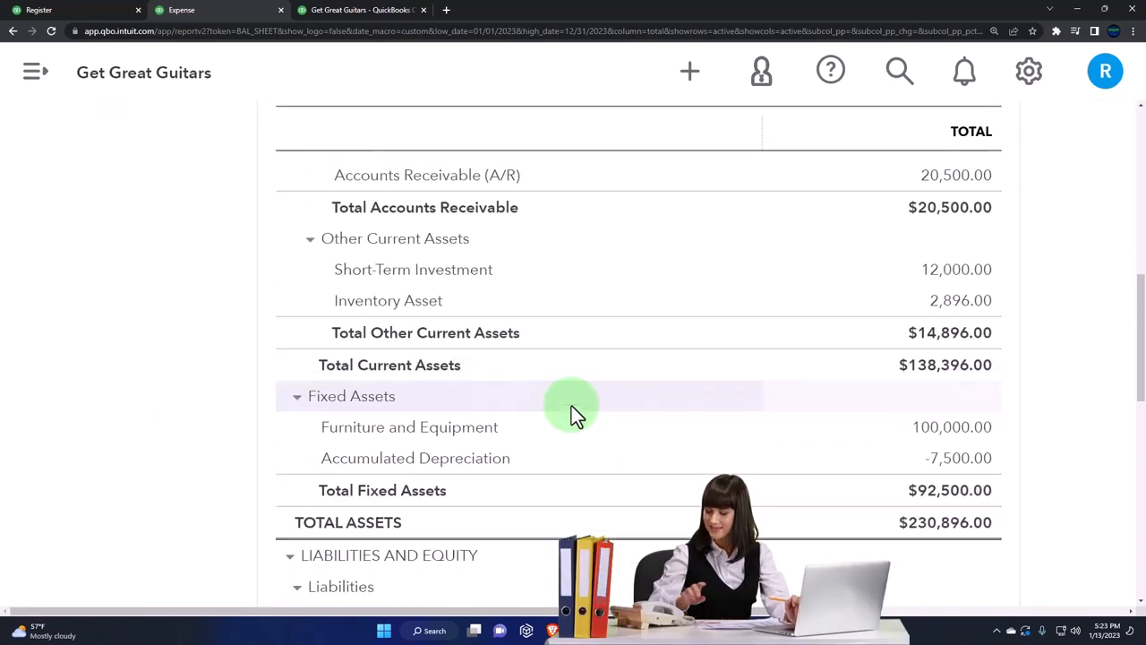
scroll("down", 3)
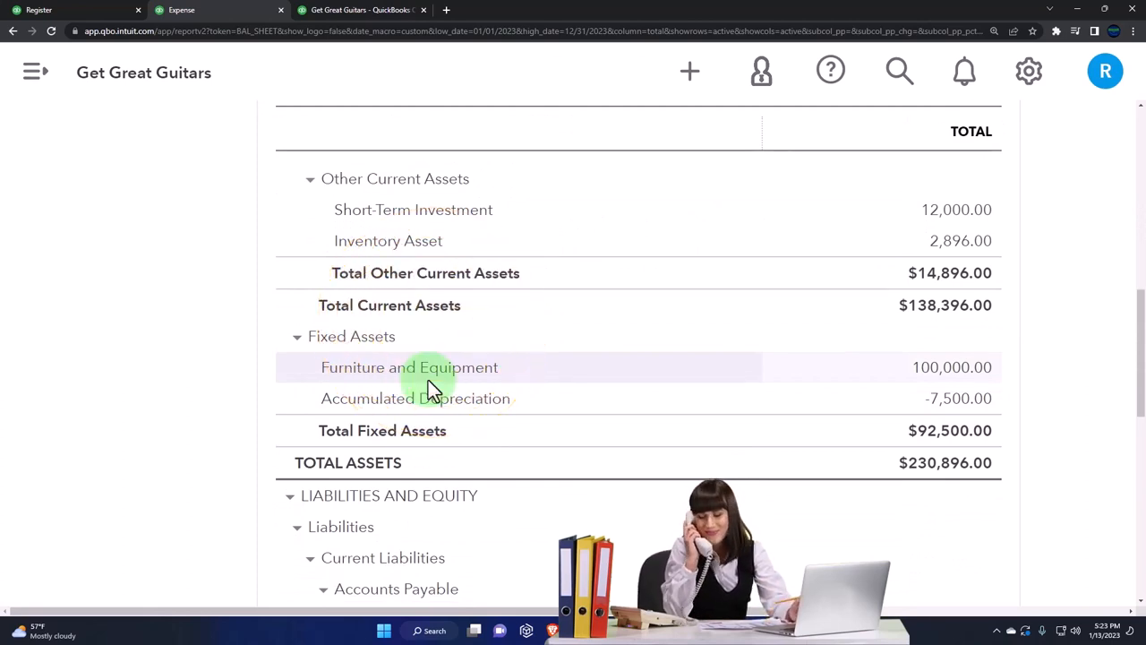
mouse_move(222, 398)
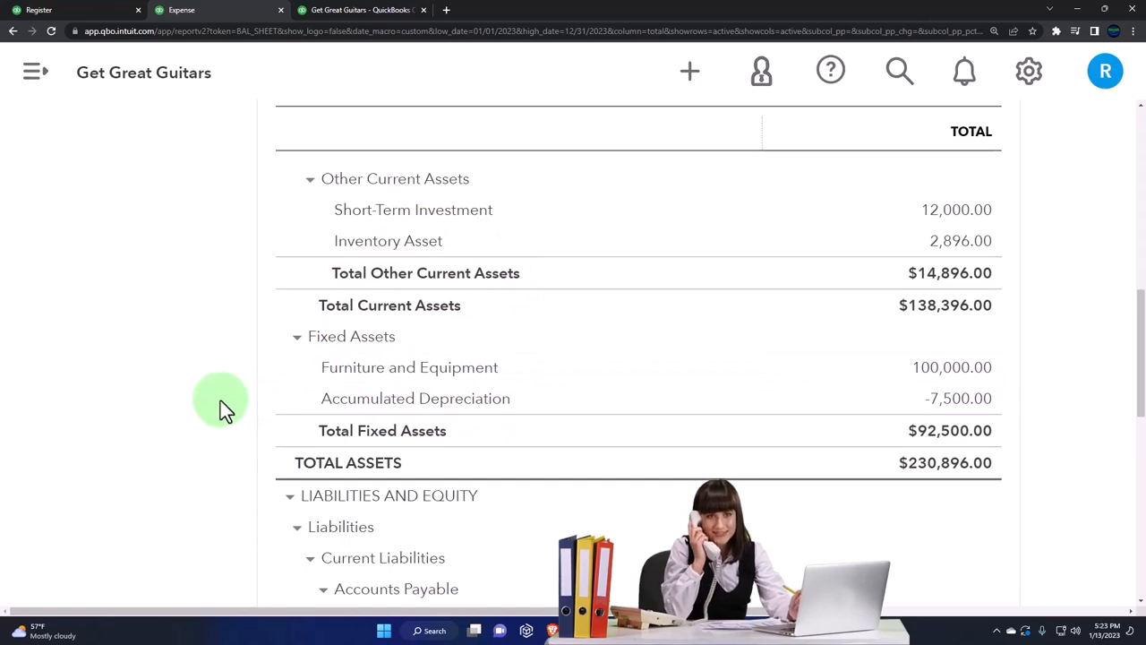